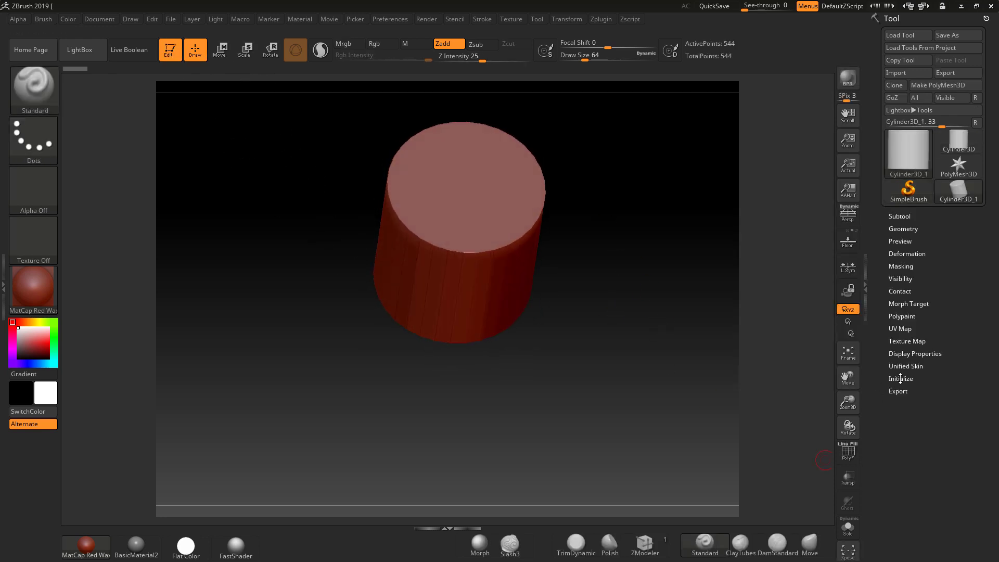
Initialize the cylinder at HDivide 8, VDivide 4 and convert it to a PolyMesh3D
click(901, 378)
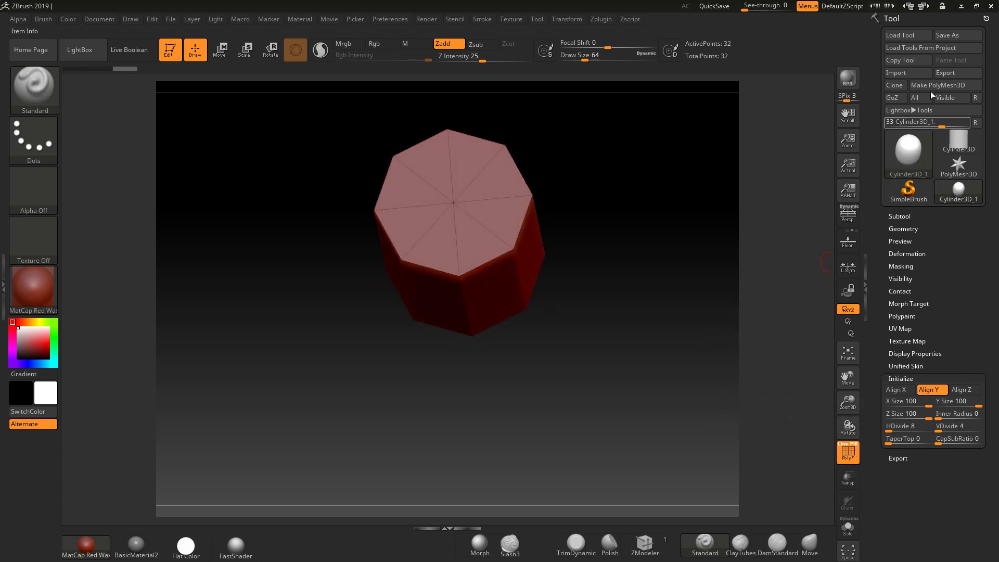
mouse_move(946, 85)
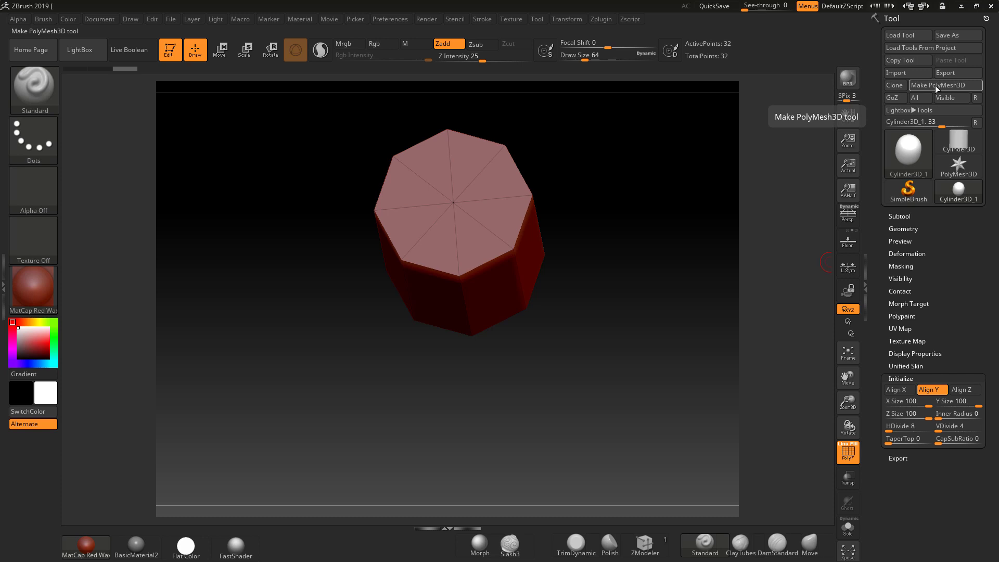
click(644, 544)
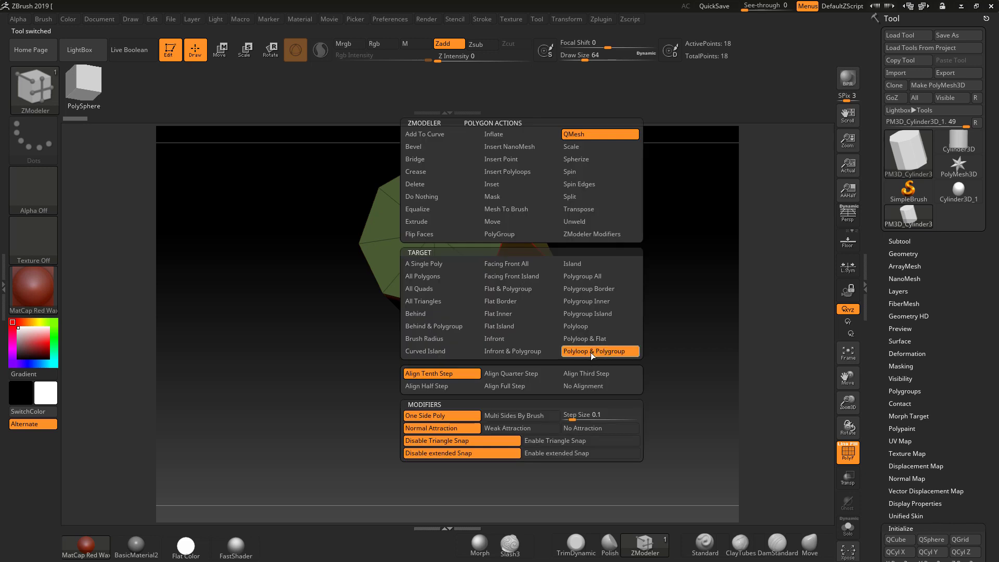
Inset Polyloop rings into the top face, mask it, and switch to the Move transform
click(600, 350)
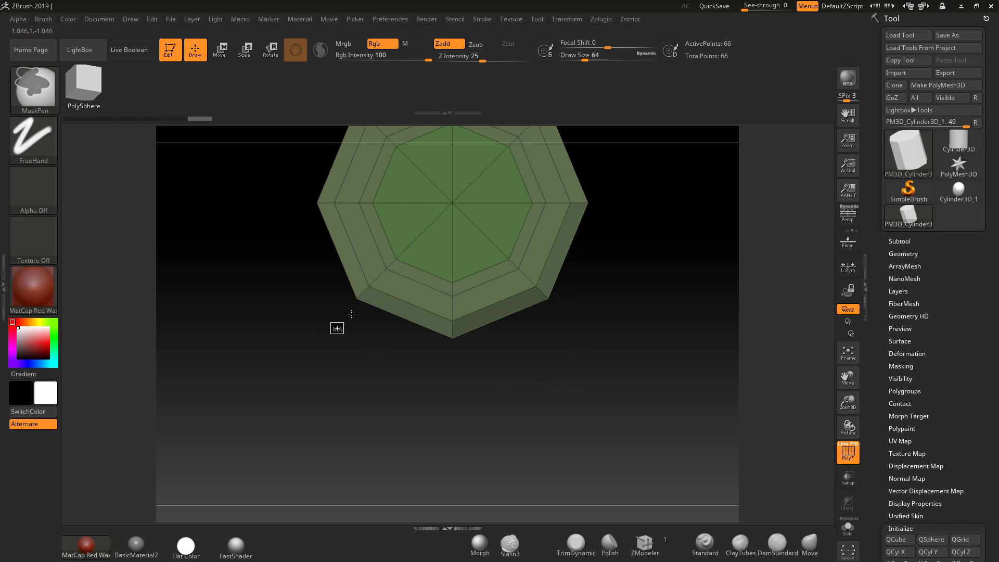
click(219, 50)
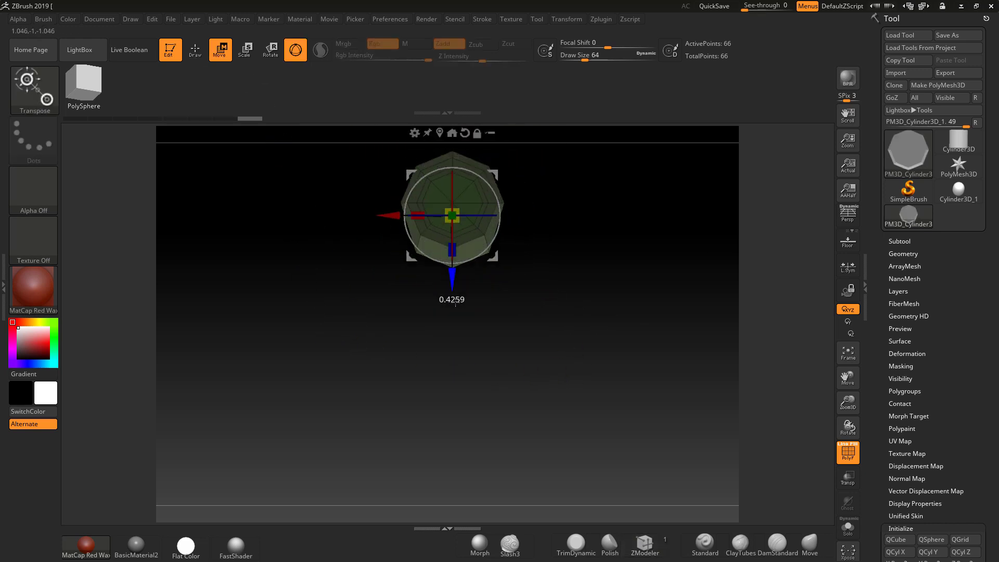
Drag the unmasked bottom down into a tall bar with a widened base, then select Cylinder3D
drag(452, 213, 451, 357)
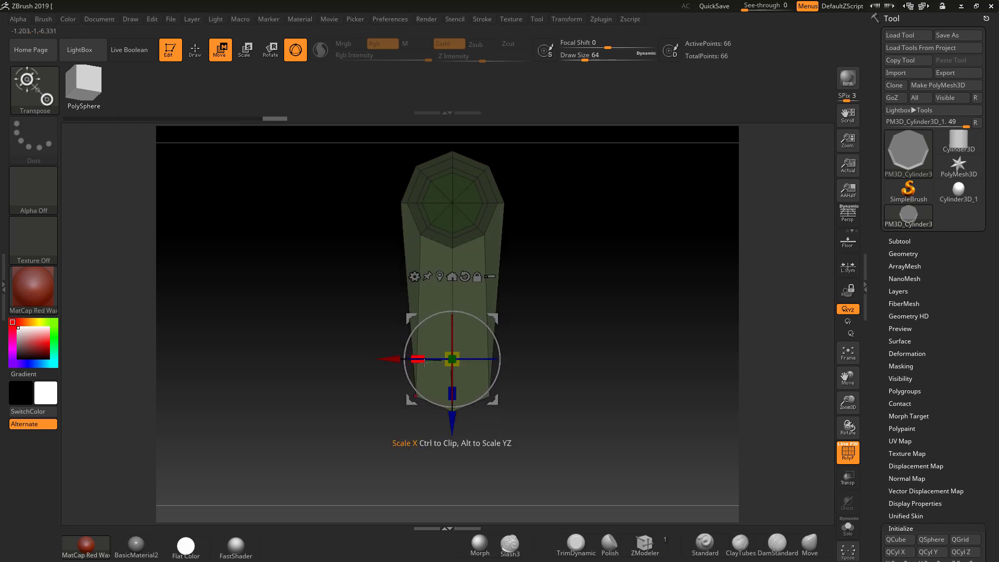
drag(396, 359, 423, 361)
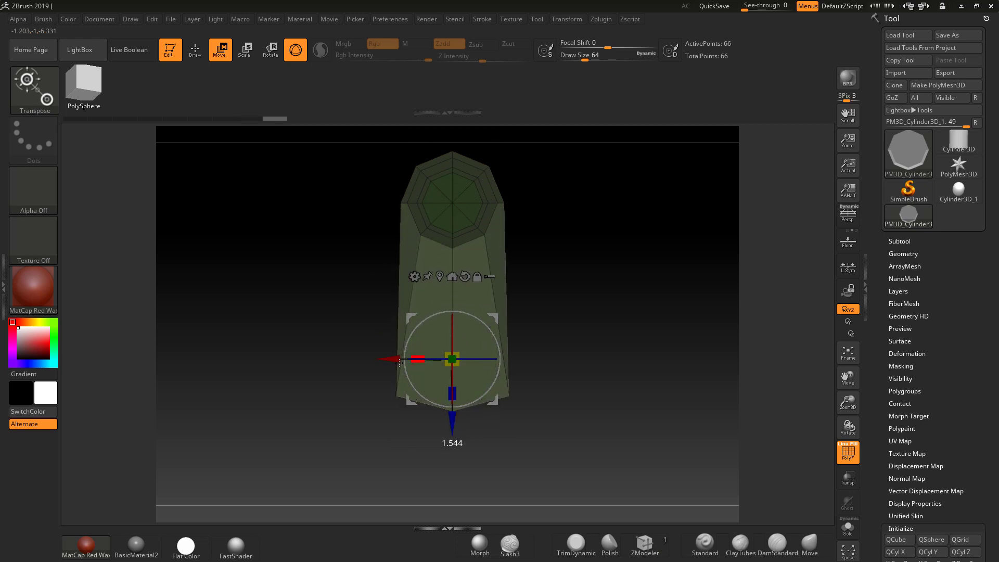
drag(399, 359, 382, 359)
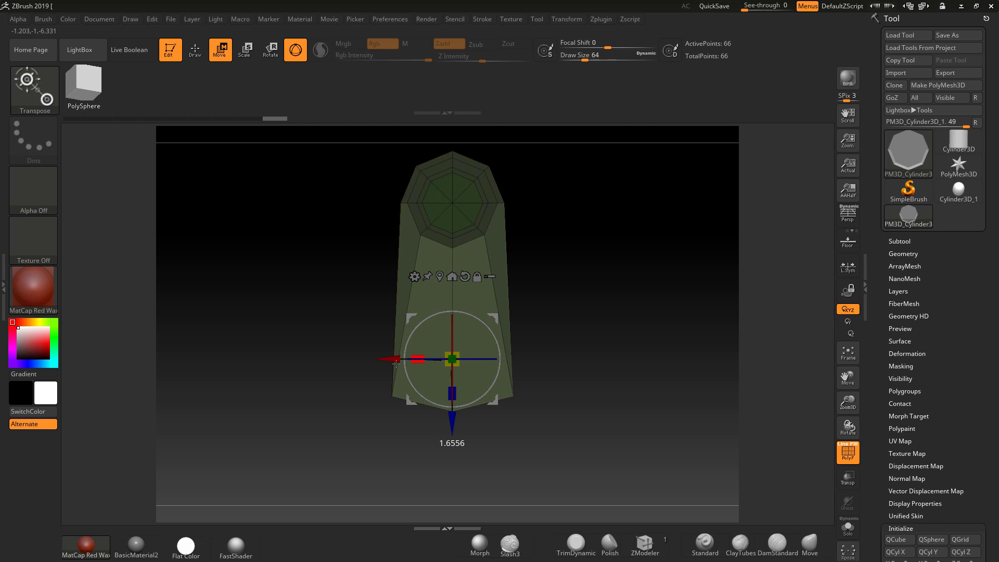
mouse_move(195, 50)
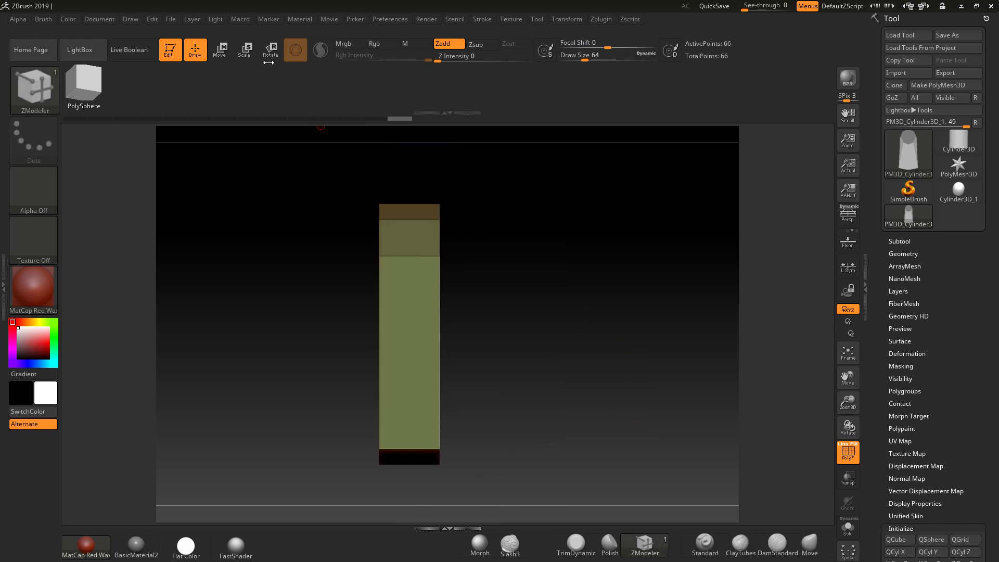
click(245, 50)
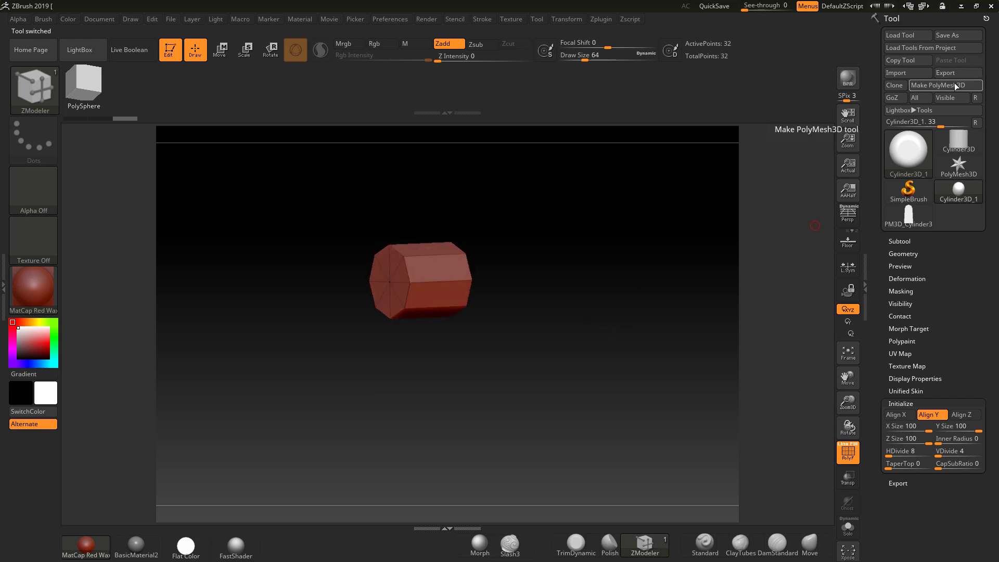
Make the cylinder a polymesh named 'Subtractcircle' and append it beside the bar subtool
click(943, 84)
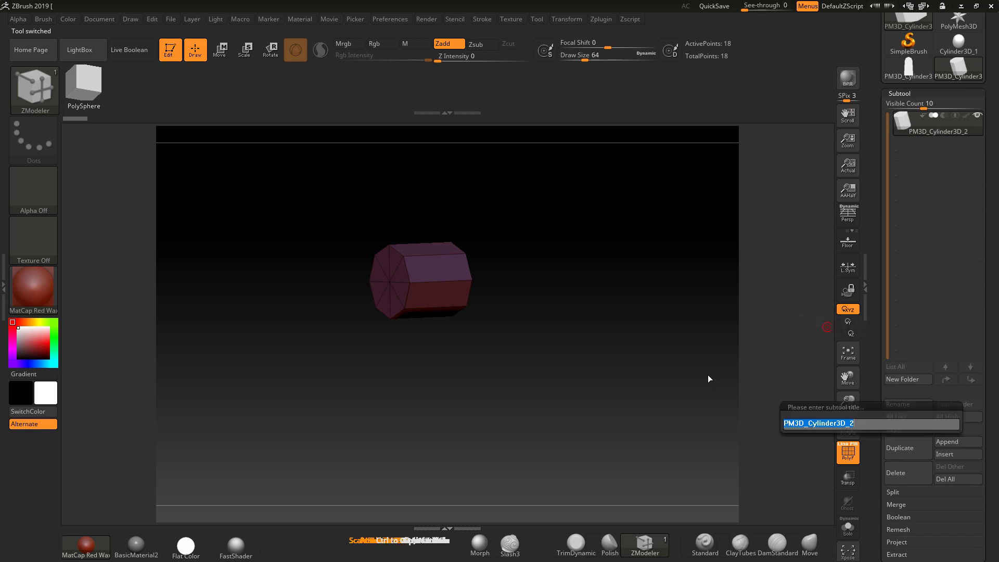
text(subtrac)
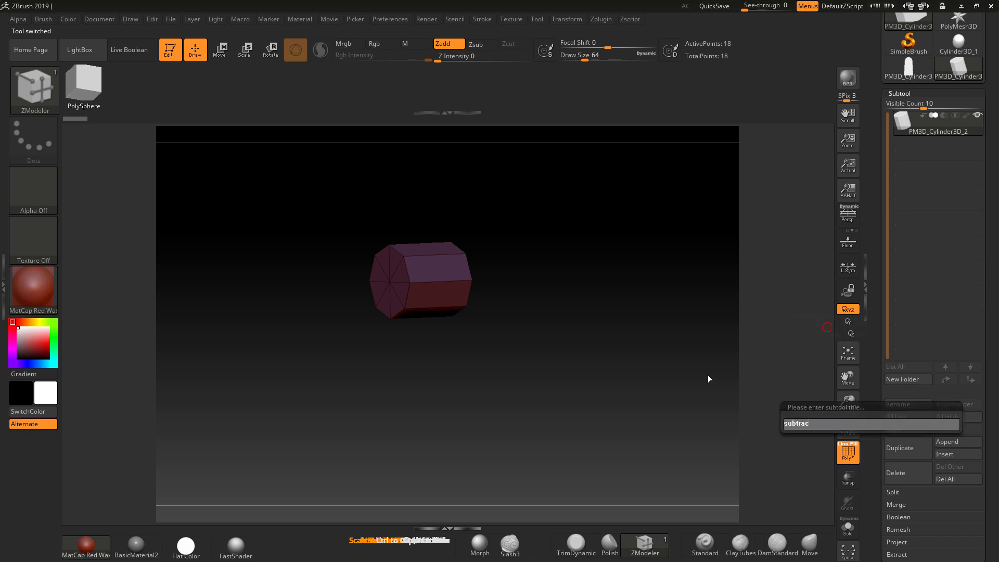
text(tcir)
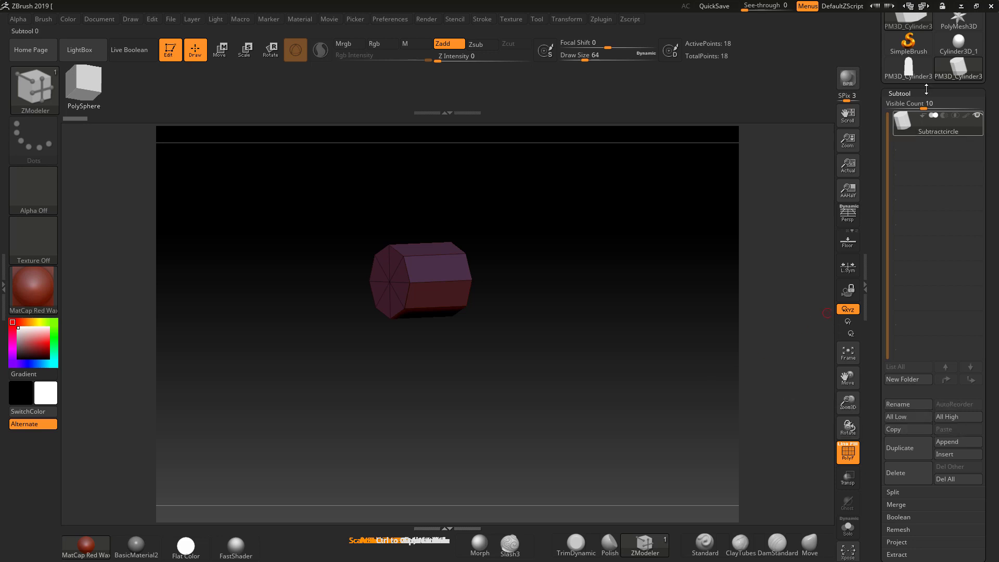
click(956, 442)
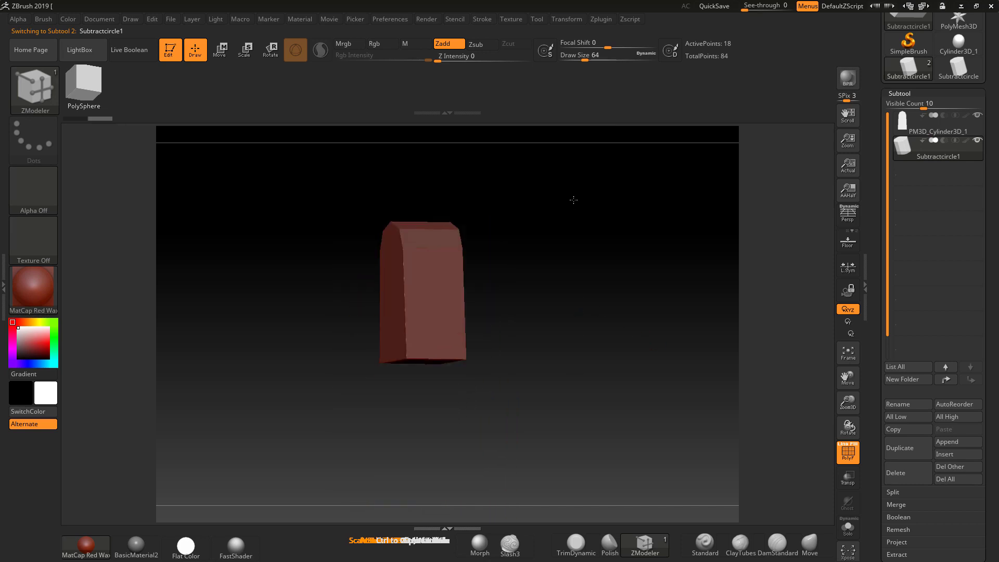
Move and flatten the cutter into a thin disc through the bar's top, and duplicate it as Subtractcircle2
click(220, 50)
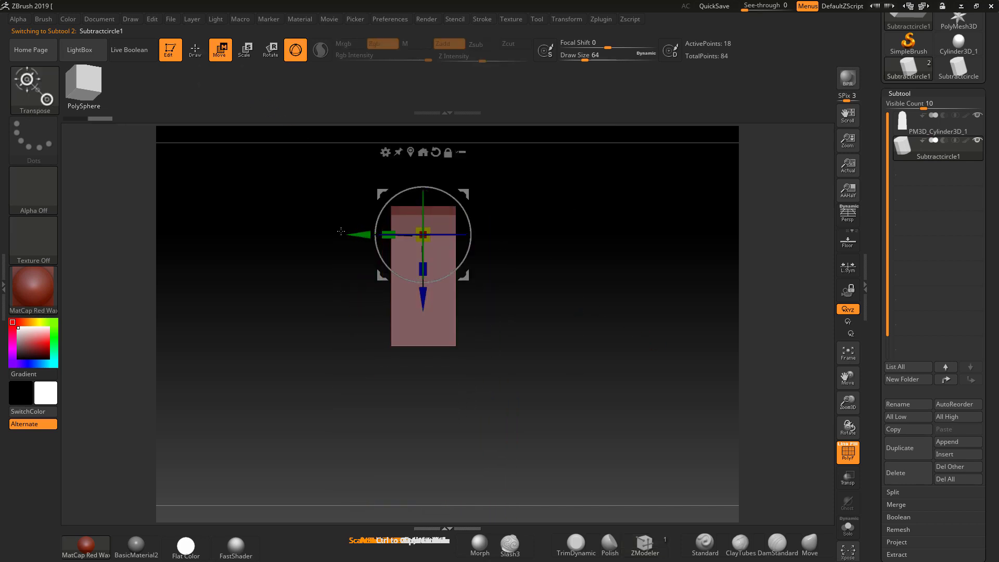
drag(423, 234, 387, 234)
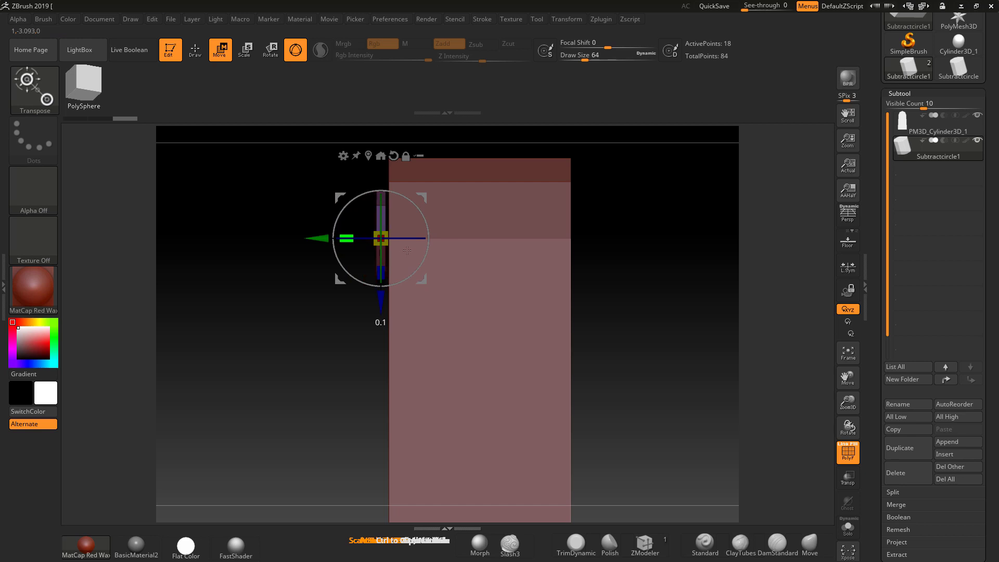
drag(381, 237, 356, 238)
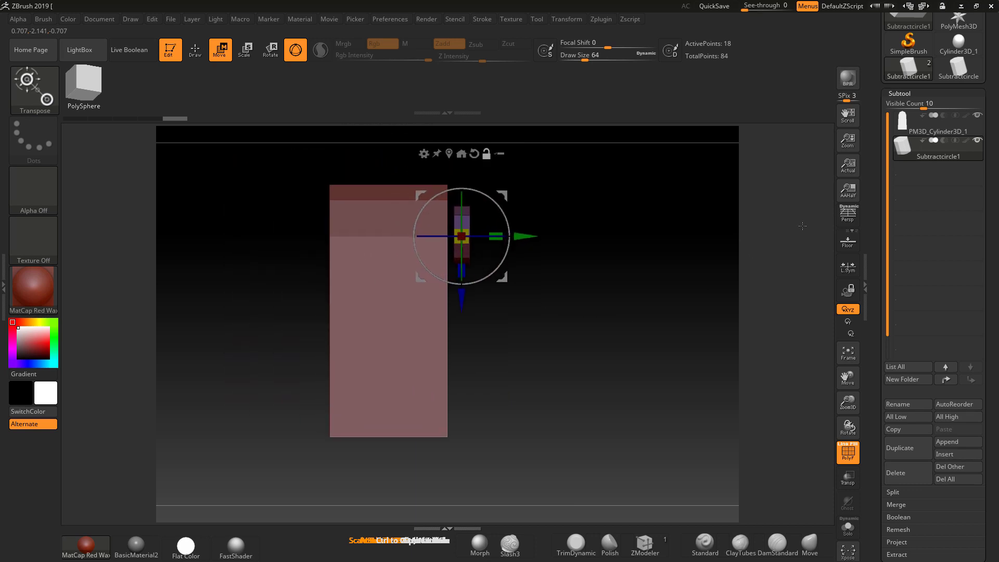
click(937, 181)
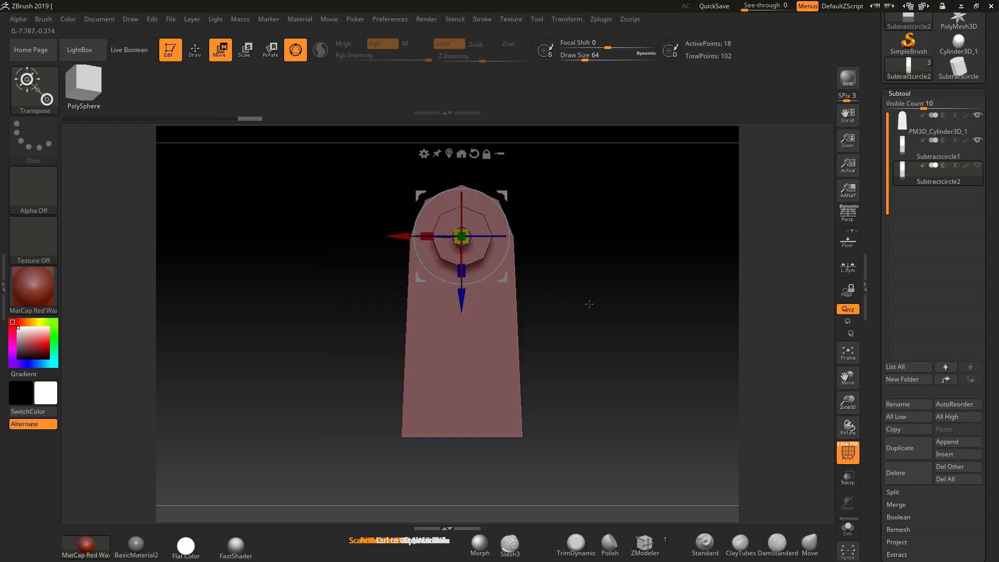
click(936, 156)
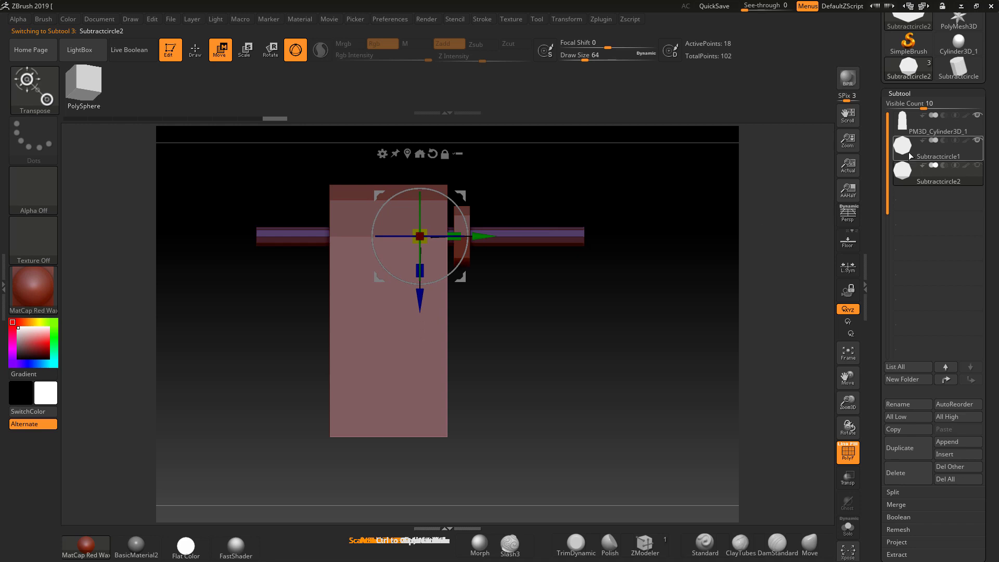
Duplicate Subtractcircle2 and move the copy to the bar's opposite side
click(930, 156)
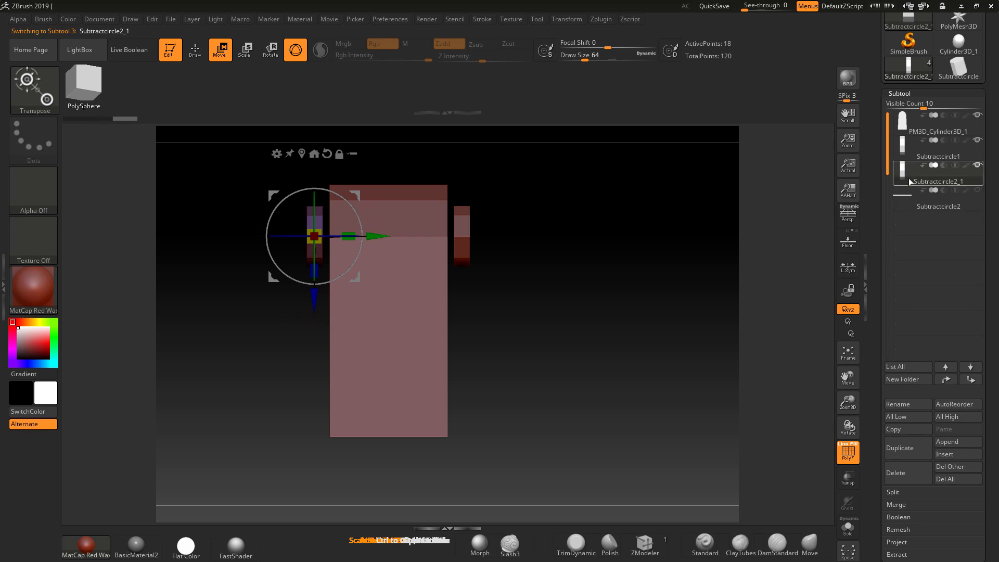
drag(312, 237, 330, 255)
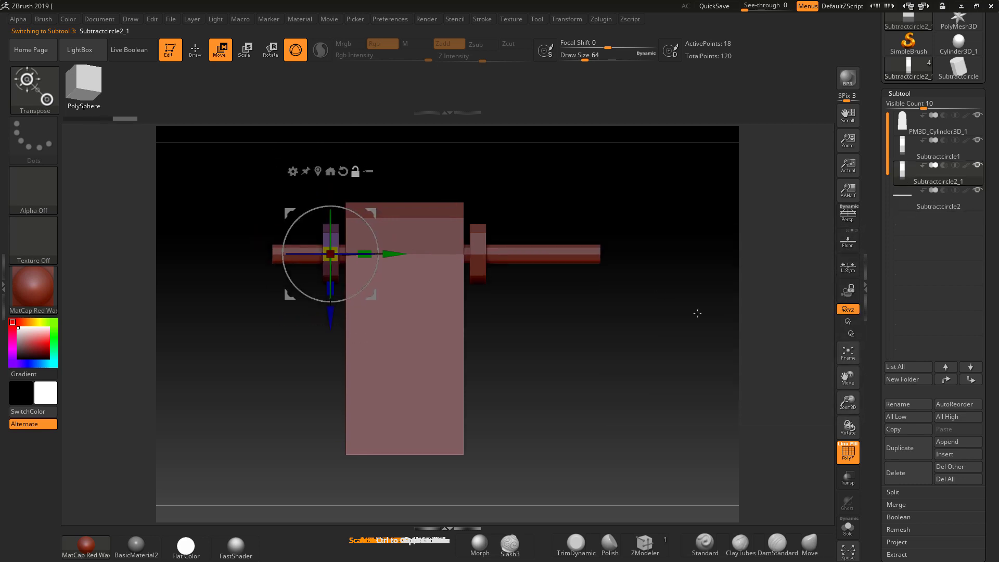
drag(697, 313, 622, 356)
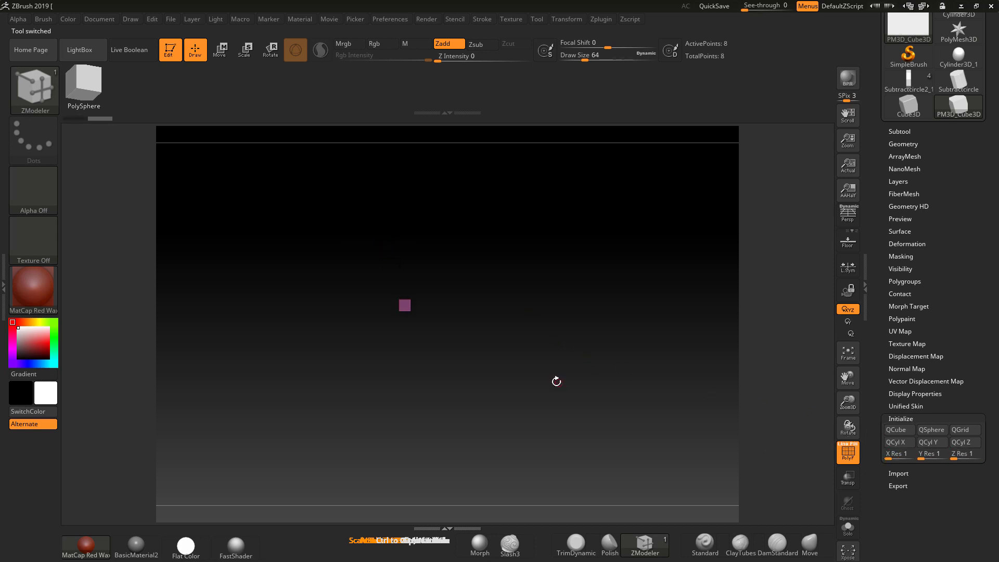
Rename the cube 'Squarefixing1' and select it in the subtool list
click(244, 50)
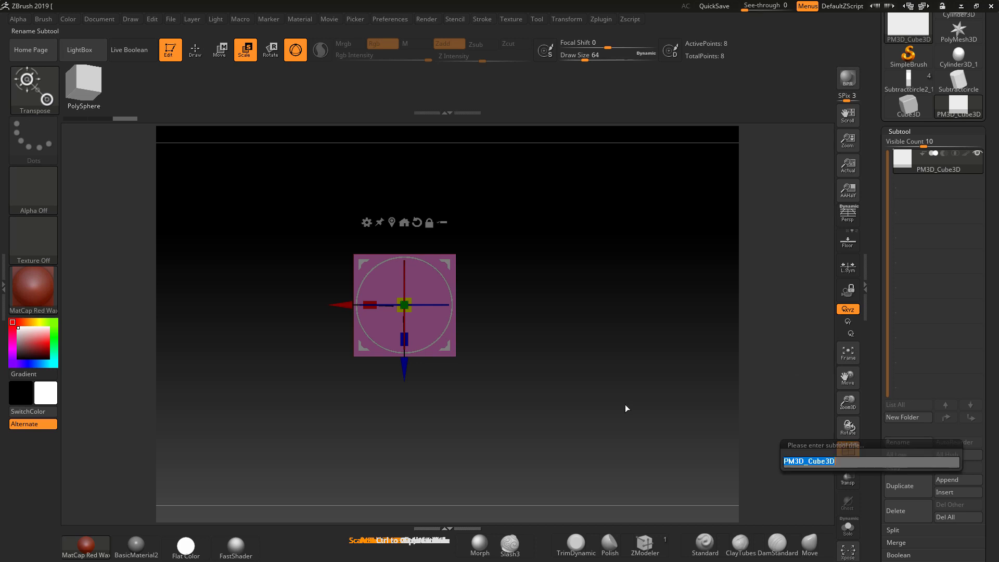
text(squa)
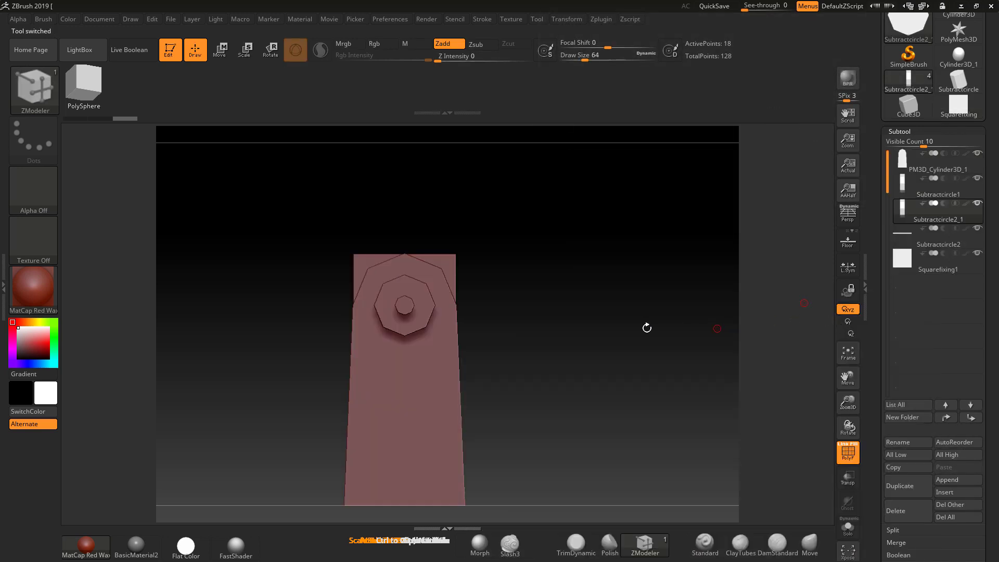
click(938, 268)
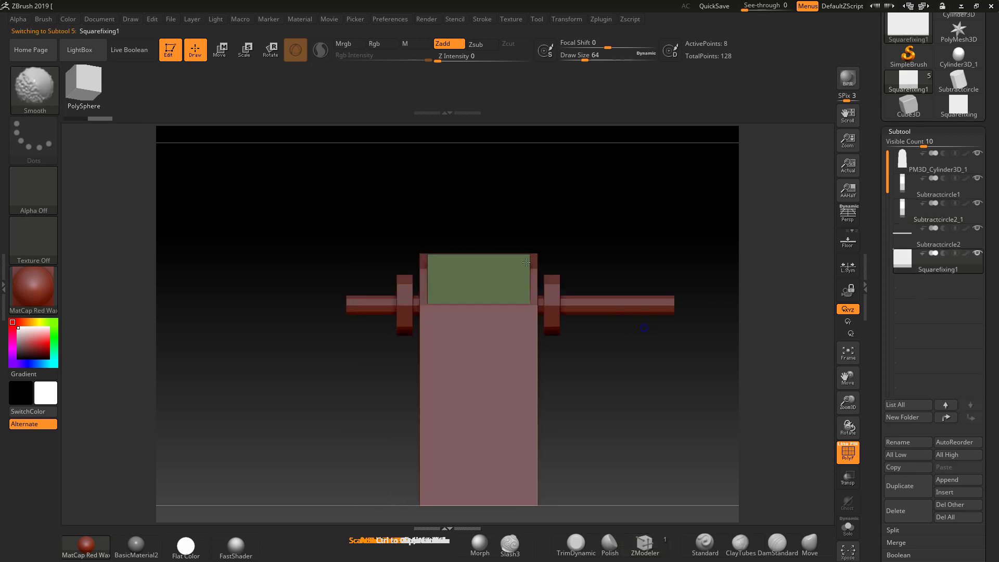
Slide Squarefixing1 out to the axle's right end with the Move gizmo
click(219, 50)
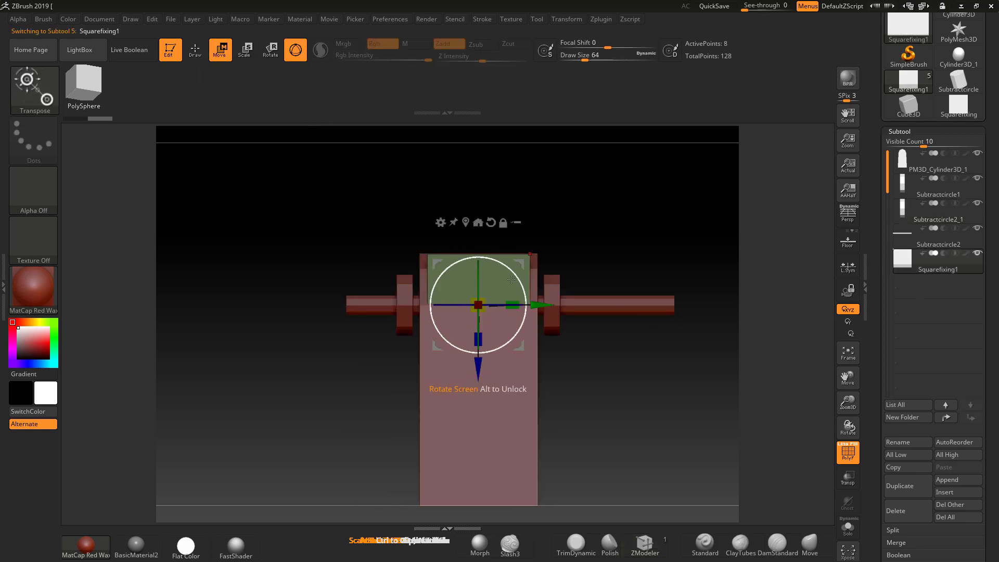
drag(478, 305, 637, 305)
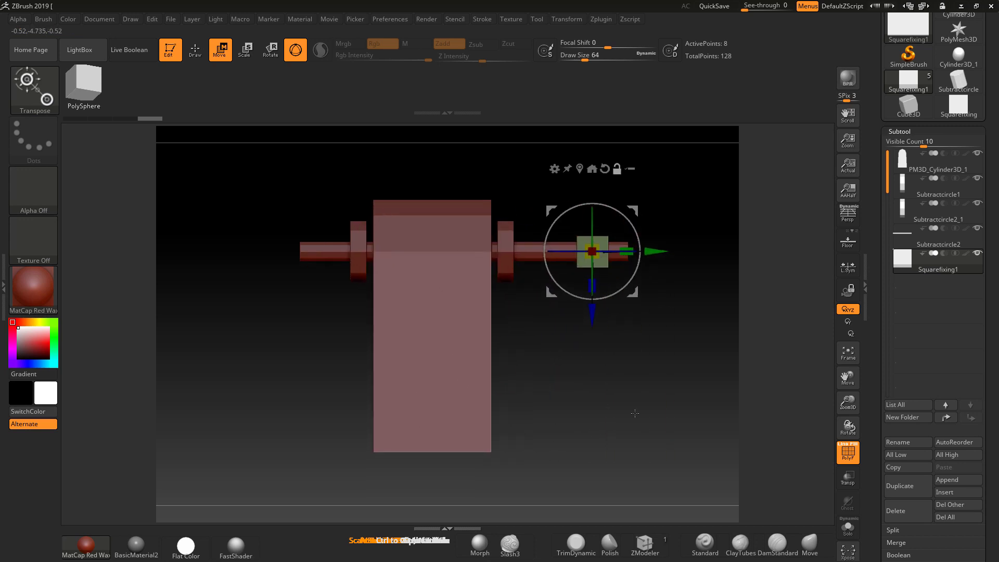
click(890, 19)
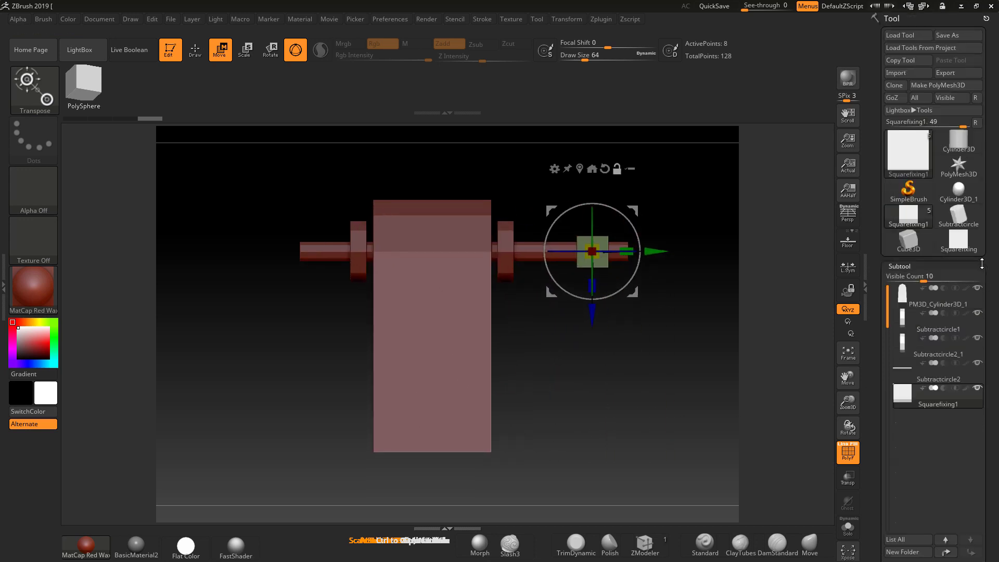
Pick a fresh Cylinder3D primitive from the Tool picker for the cutting piece
click(84, 87)
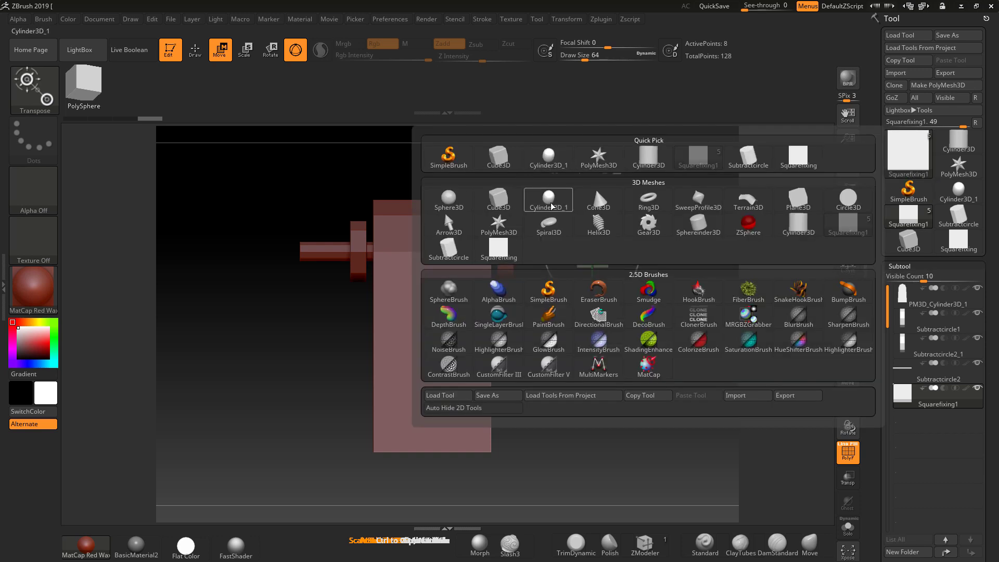
click(548, 200)
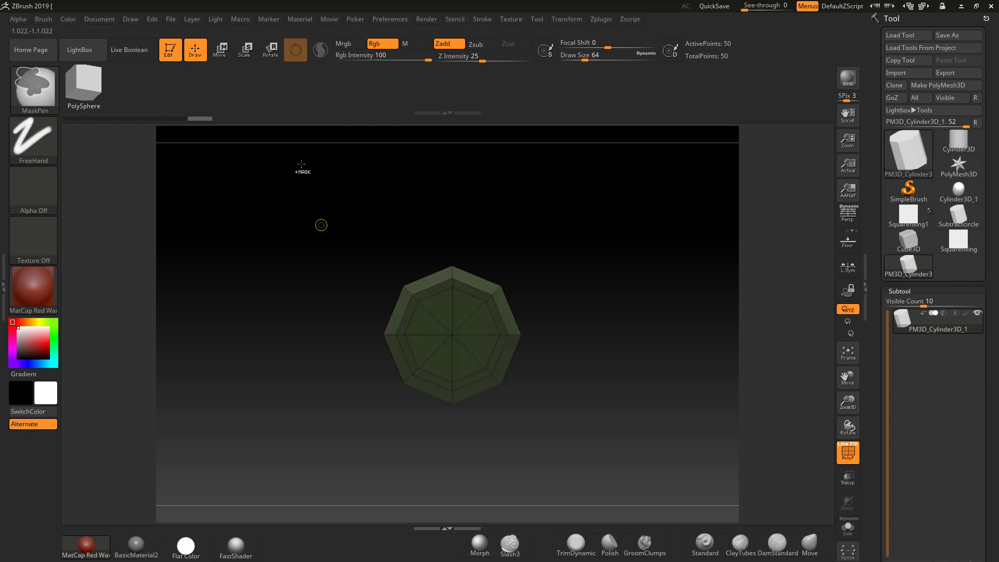
Stretch the octagonal cylinder into a tall narrow block ready for renaming
click(220, 50)
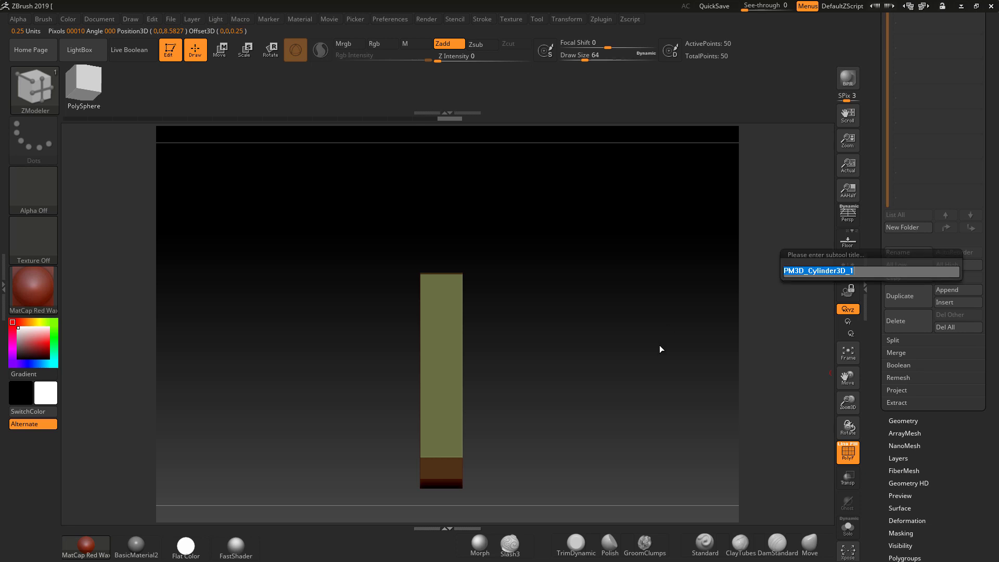
Name the block 'cutmidsection' so it appends as Cutmidsection1 in the bracket
text(cutmi)
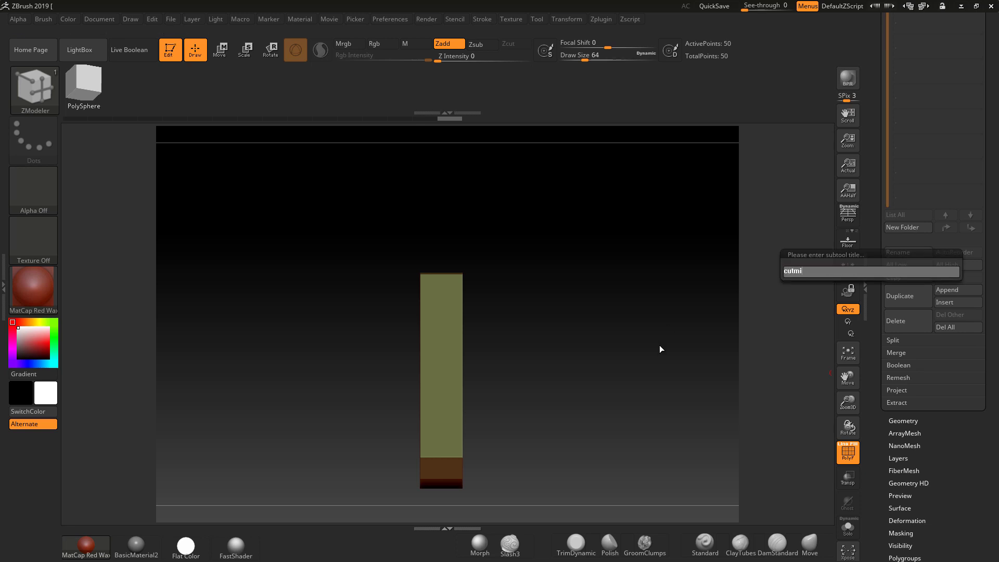
text(dsection)
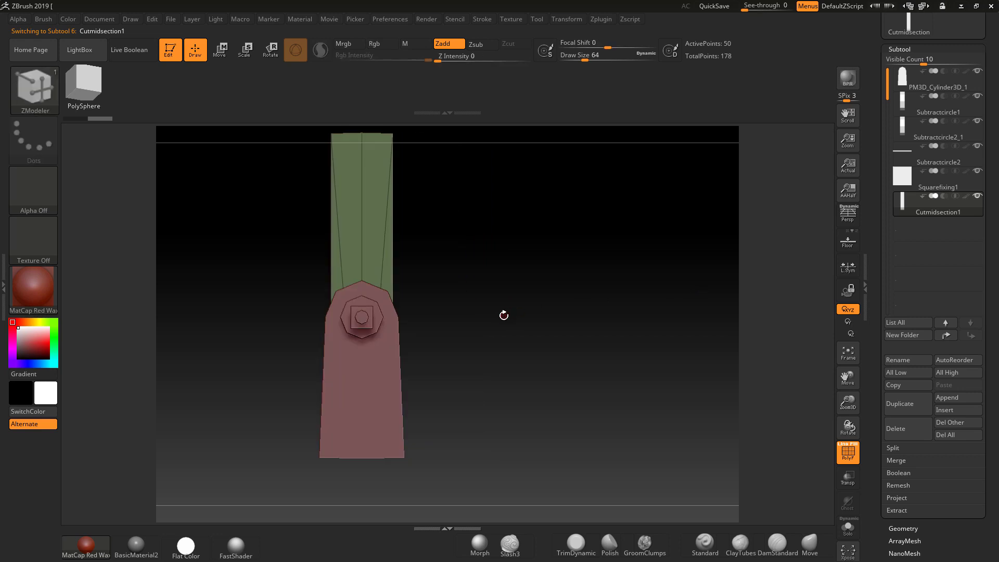
Scale the Cutmidsection1 block down and lower it into the bracket's centre with the Transpose gizmo
drag(503, 314, 516, 322)
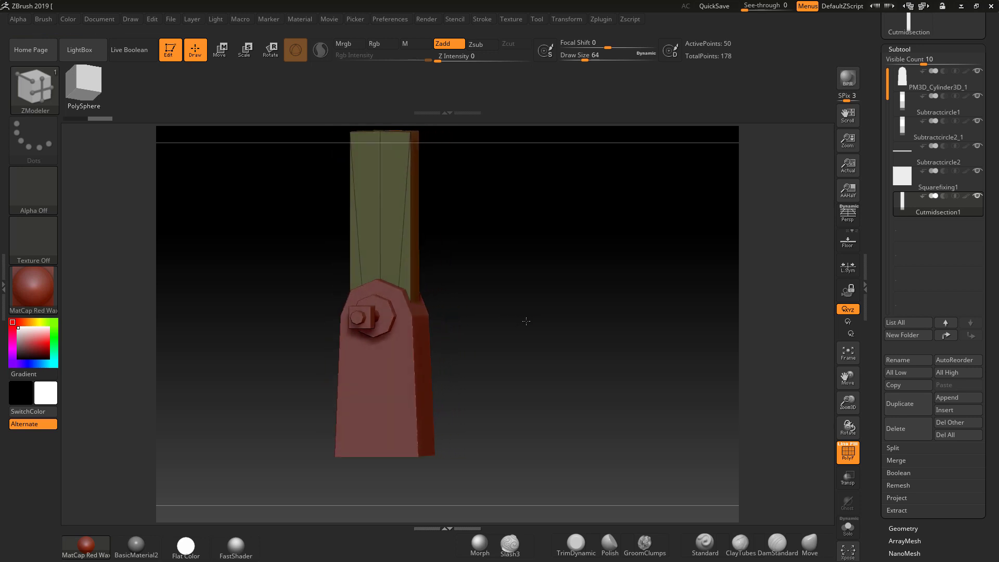
drag(525, 321, 572, 323)
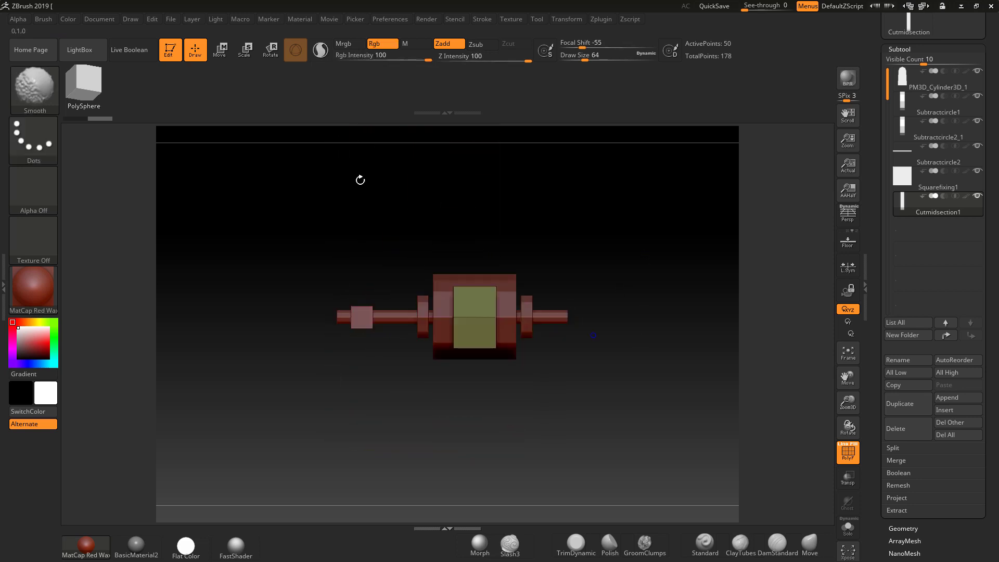
click(268, 50)
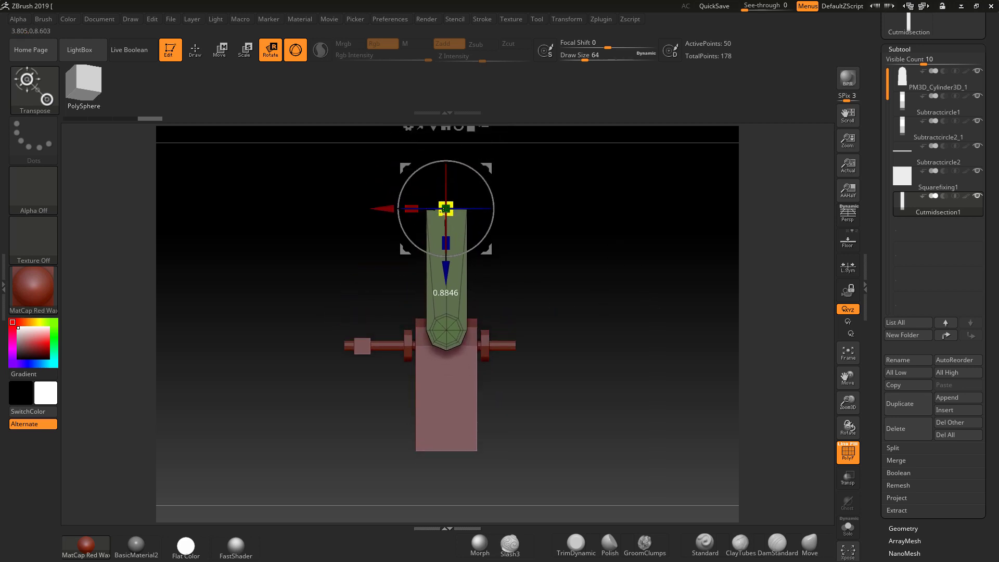
drag(444, 207, 444, 223)
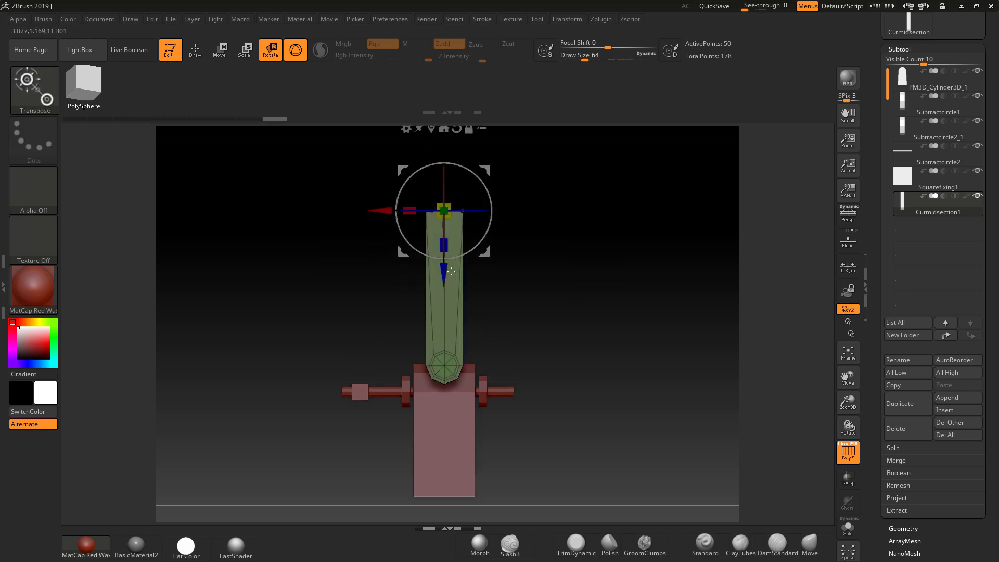
drag(444, 274, 444, 369)
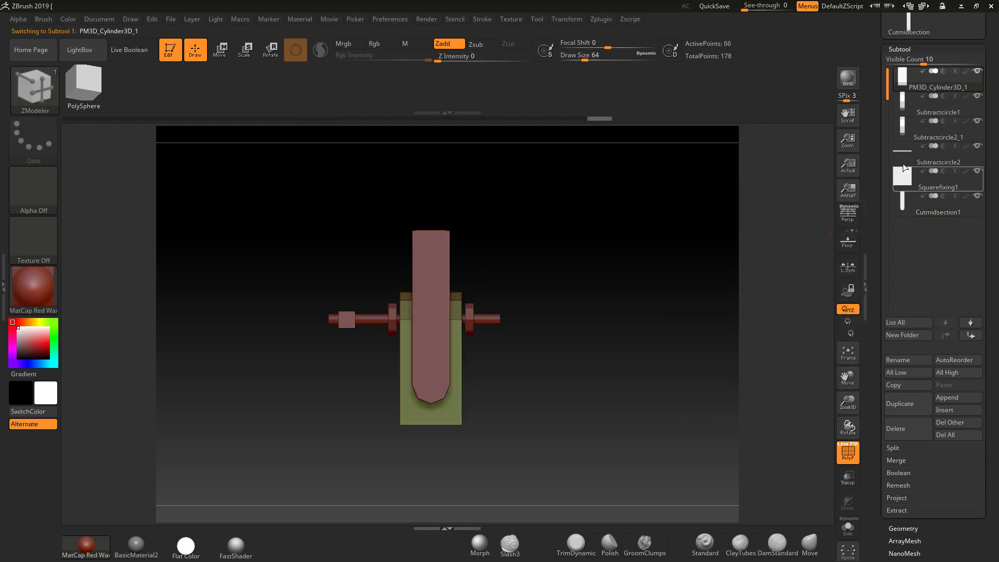
Enable Live Boolean and shift the Subtractcircle cutters along the axle to pierce the bracket
click(937, 89)
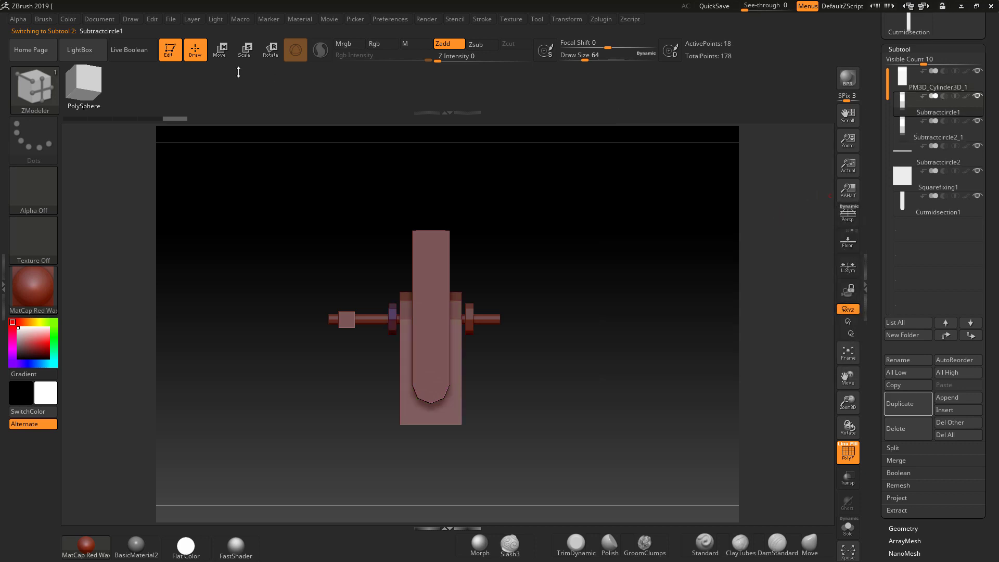
click(133, 50)
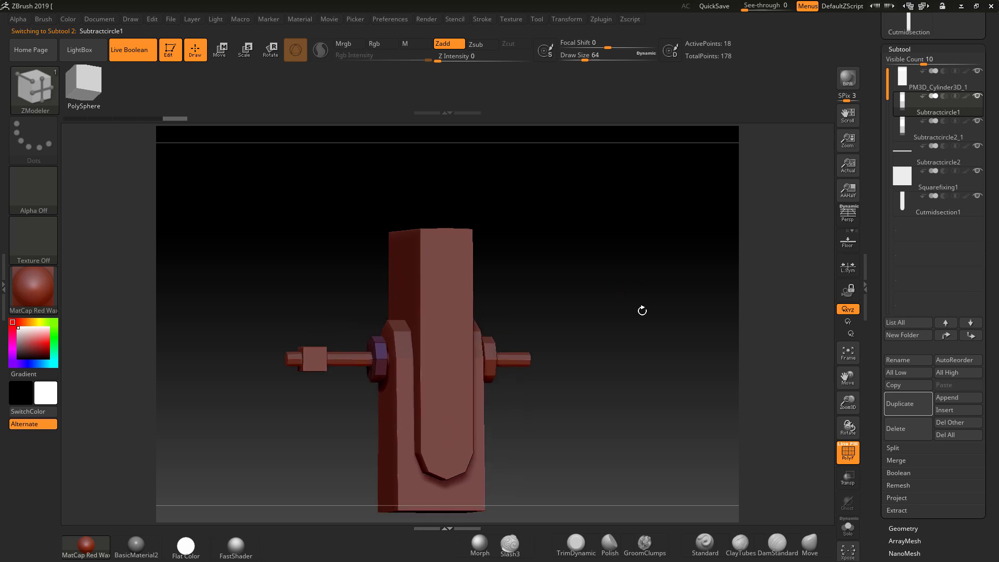
click(220, 50)
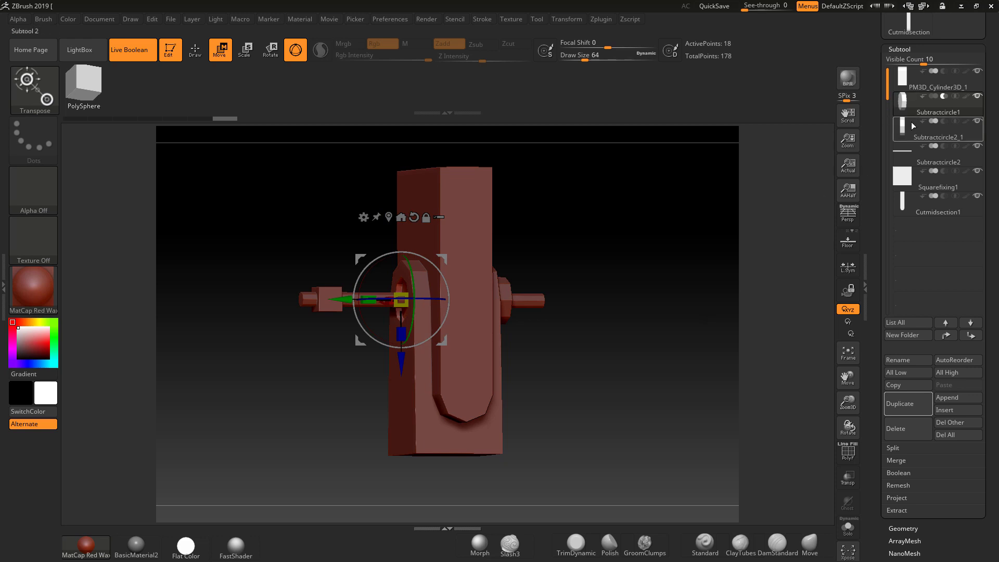
click(938, 125)
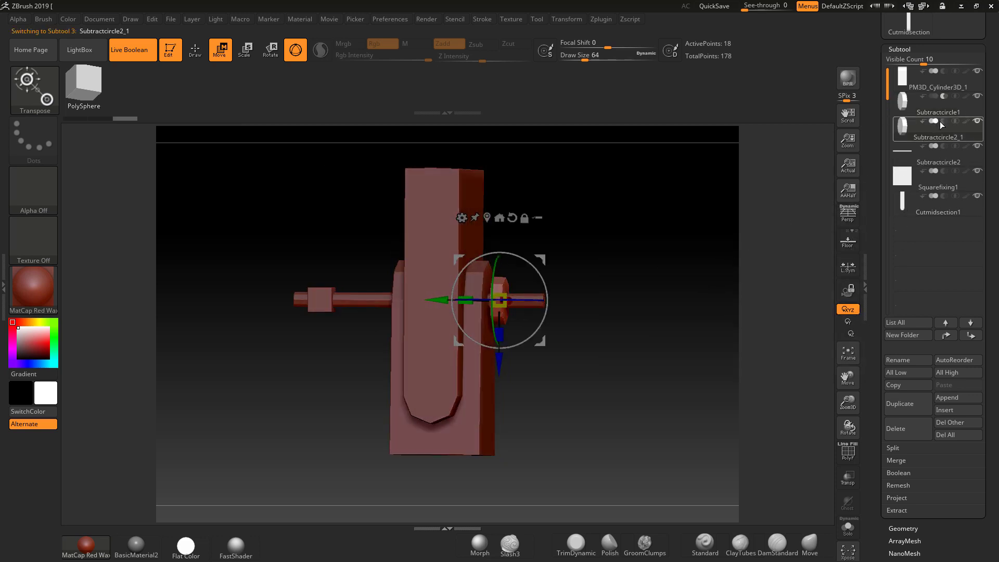
drag(500, 301, 435, 301)
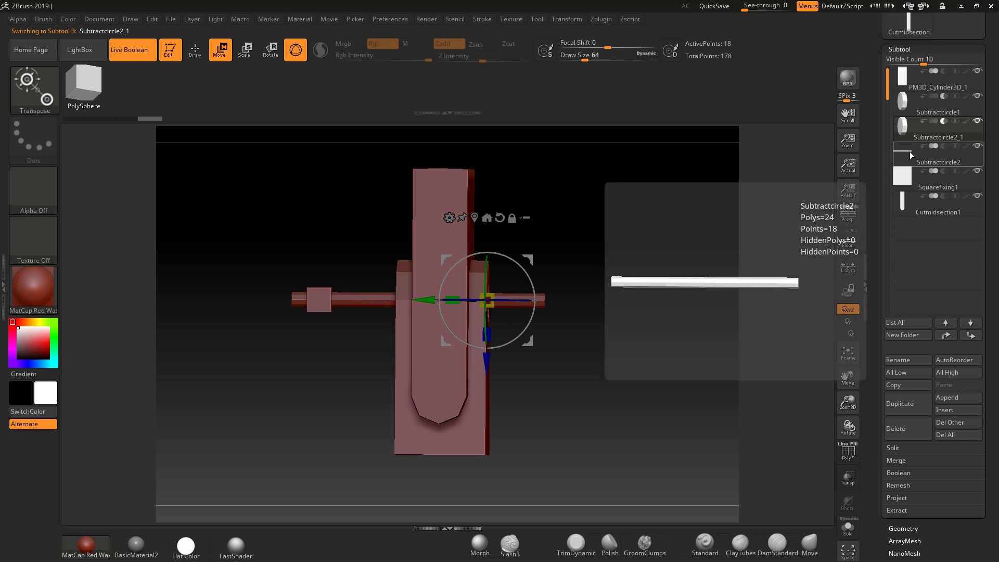
Slide the Squarefixing1 piece along the axle toward the bracket
click(936, 191)
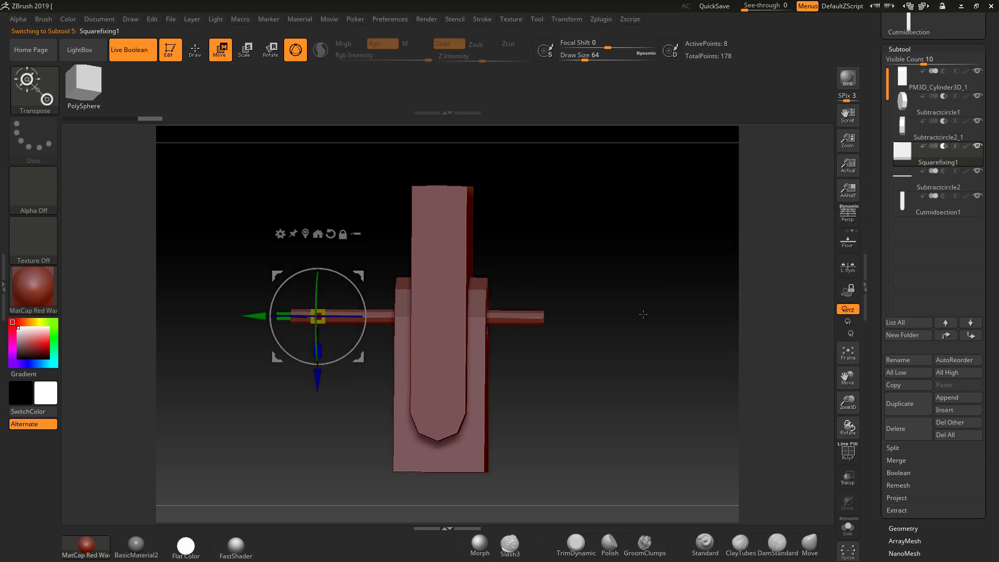
drag(317, 315, 394, 315)
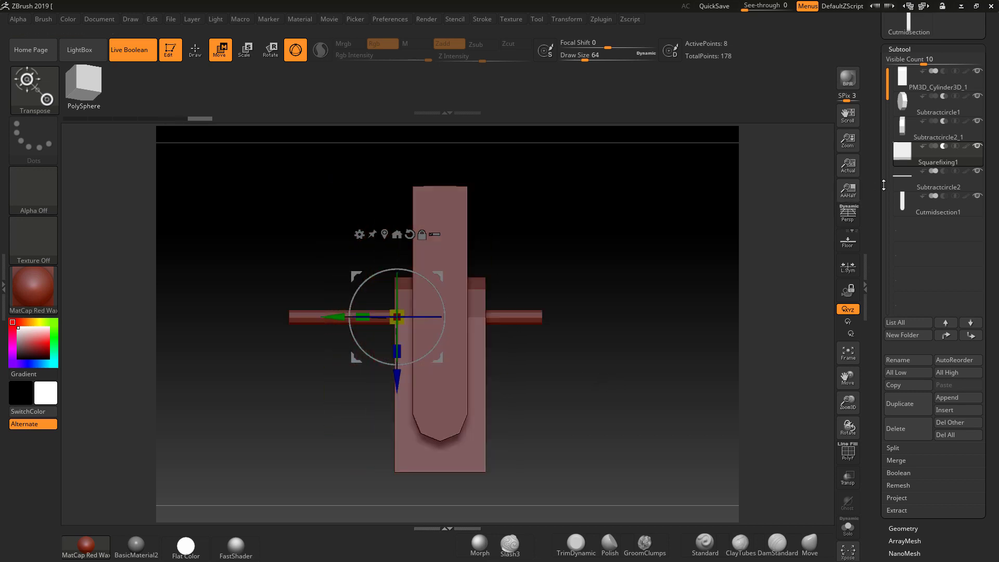
click(938, 186)
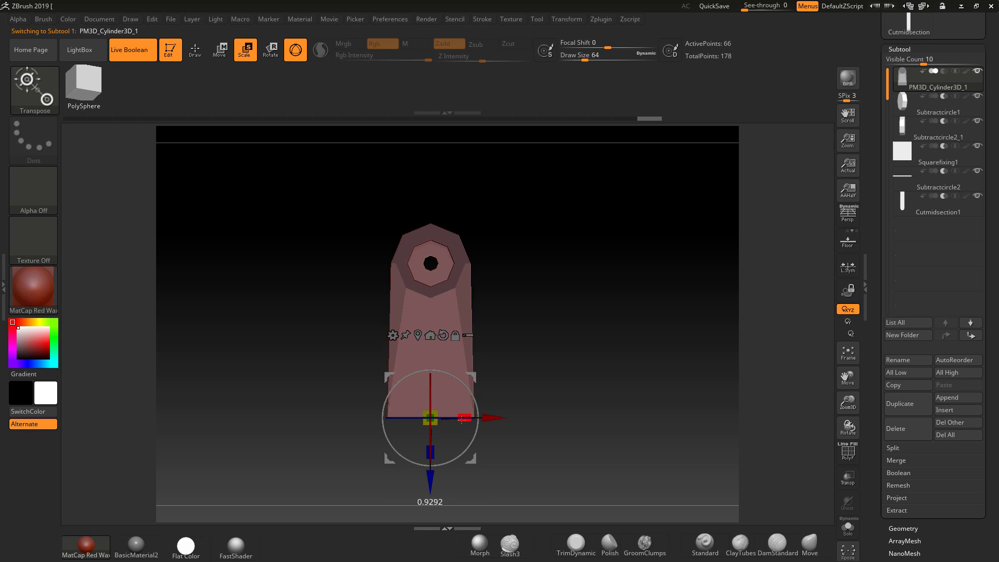
Scale the bracket body slightly and check the Cutmidsection1 slot leaves two holed prongs
drag(459, 418, 458, 432)
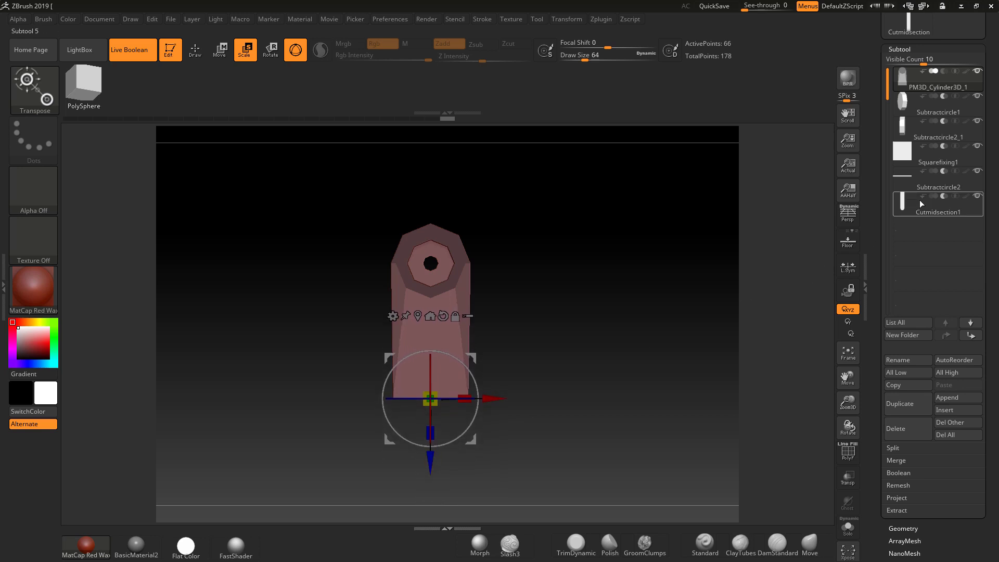
click(195, 50)
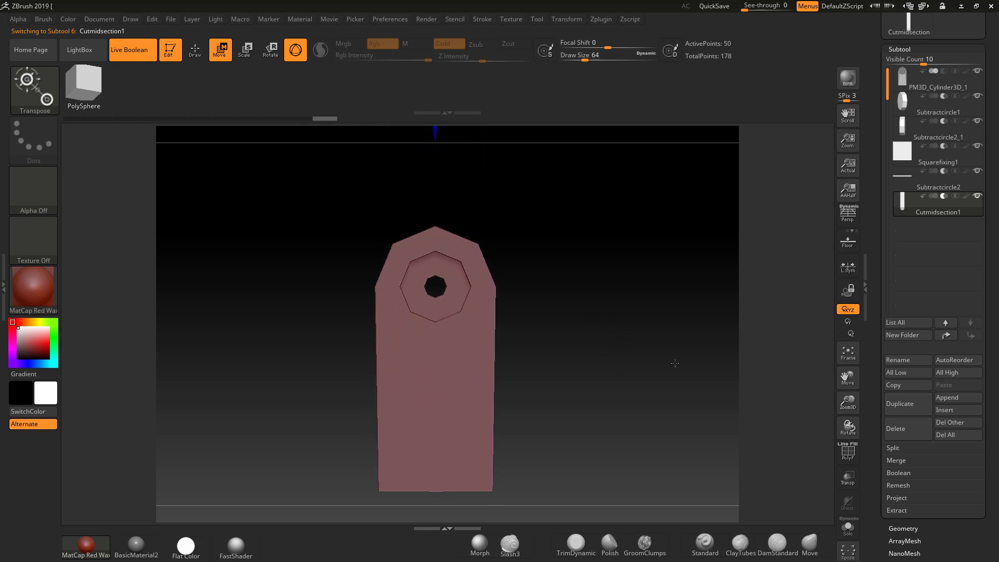
drag(674, 364, 639, 340)
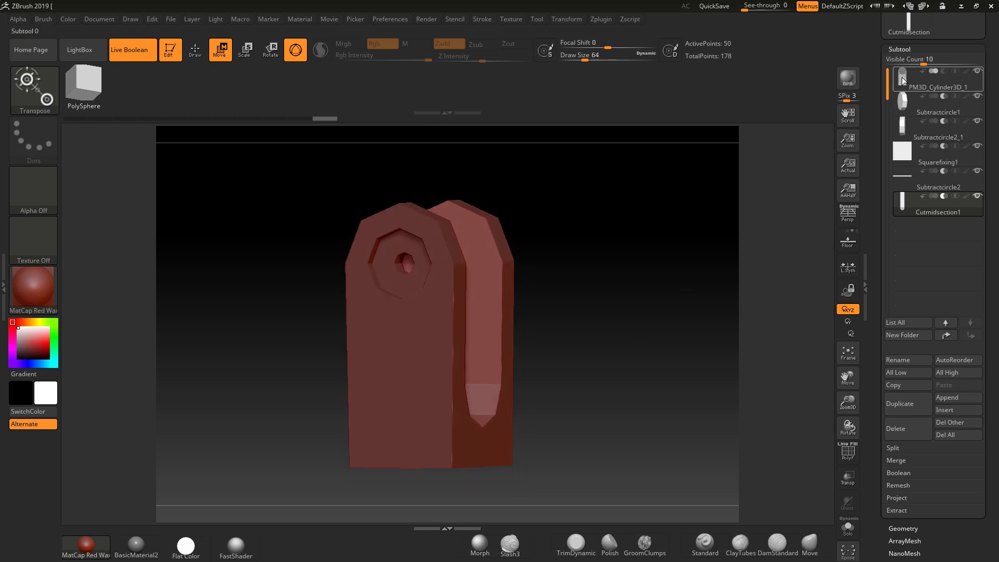
Enable Dynamic Subdiv on the bracket body so its top rounds smoothly
click(936, 81)
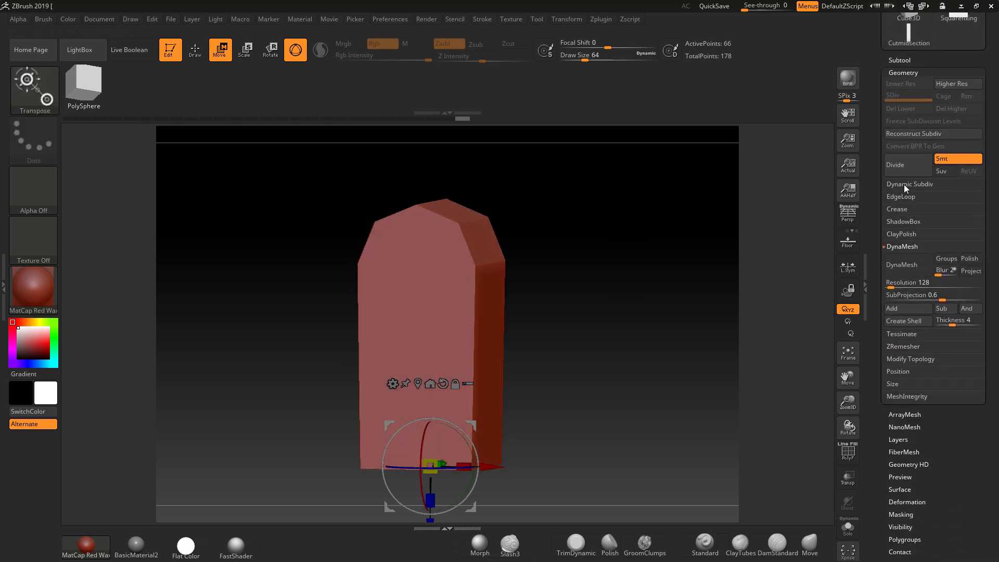
click(907, 195)
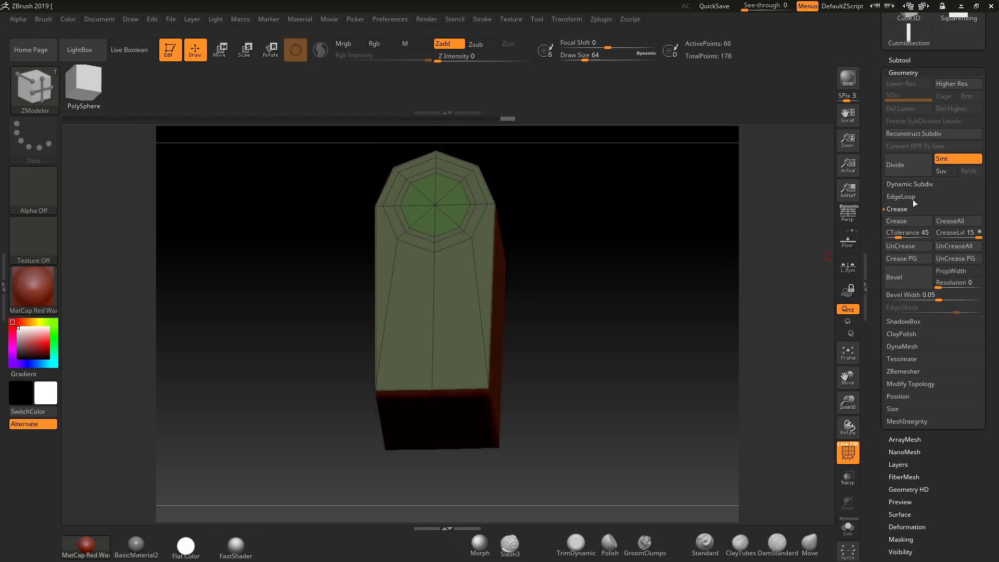
click(911, 185)
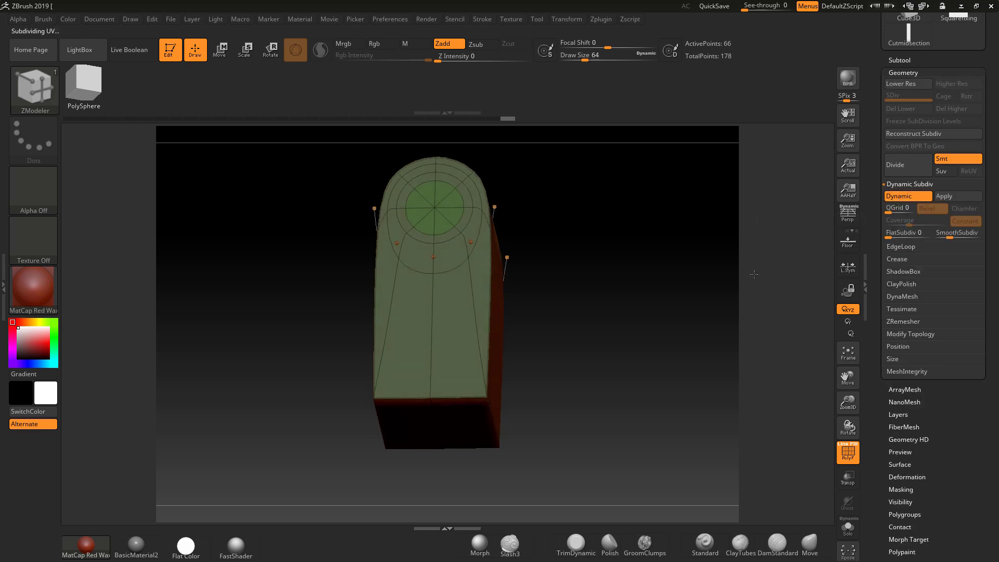
click(962, 232)
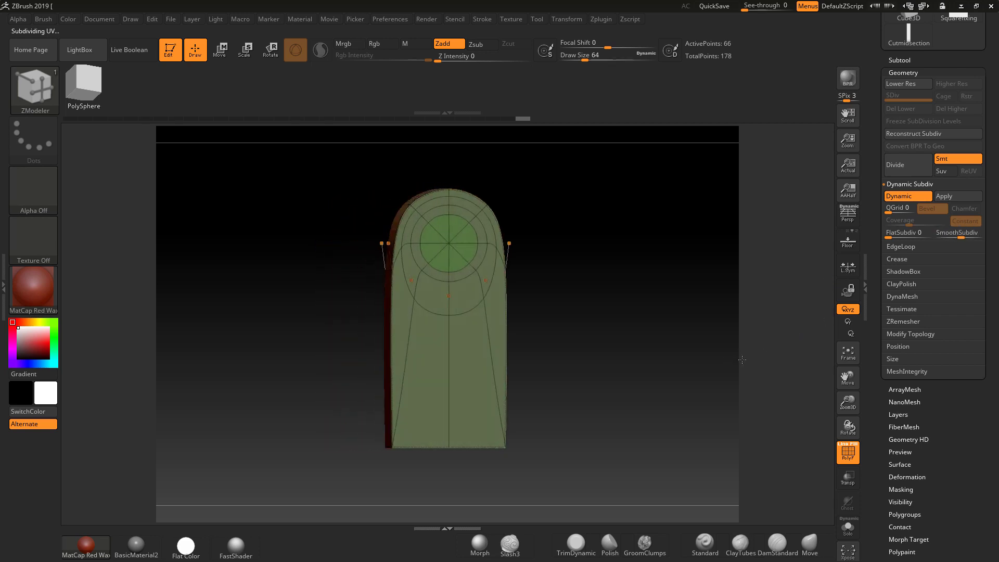
Face the side piece straight on and show its polygroup wireframe with PolyF
drag(741, 360, 654, 388)
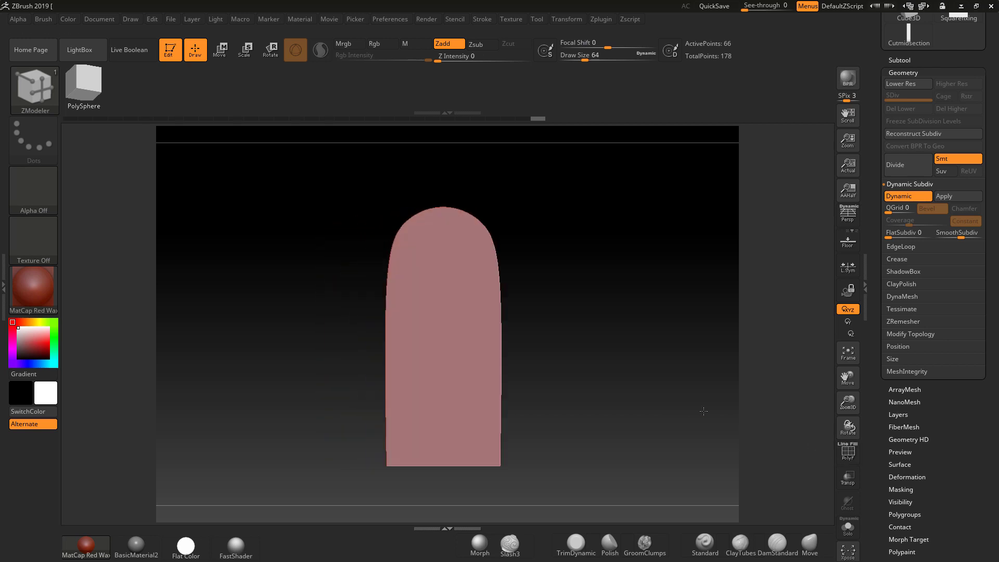
click(847, 452)
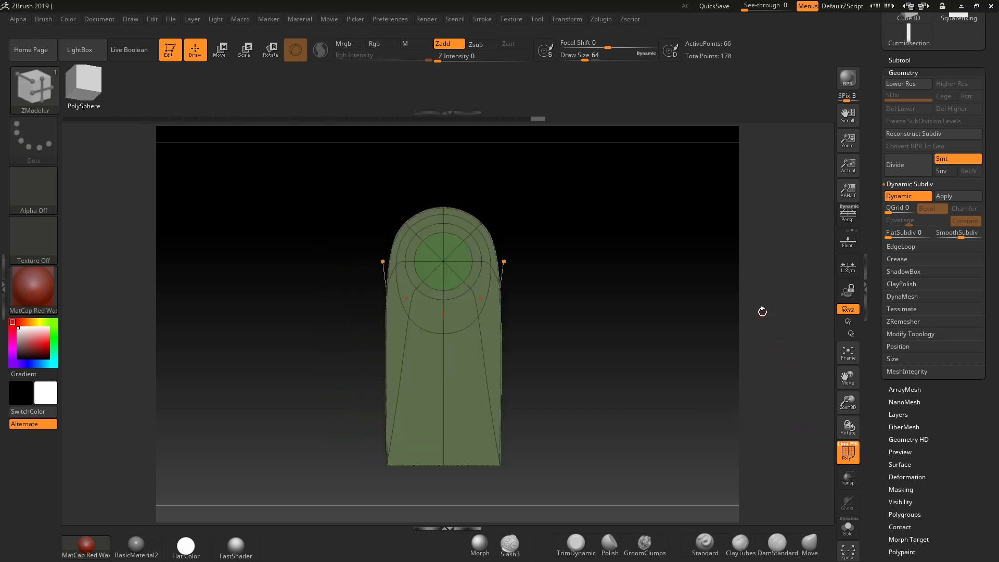
click(901, 165)
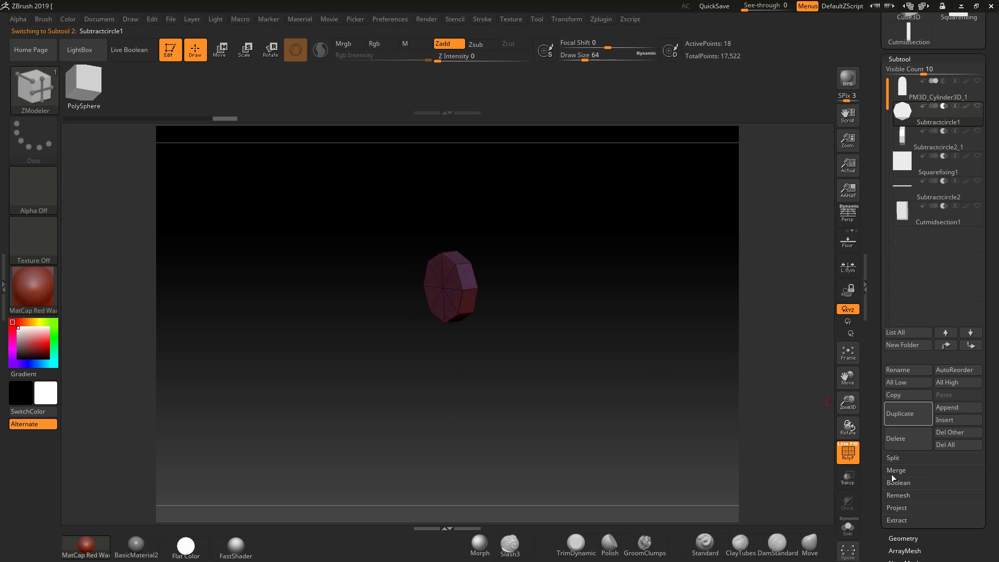
Crease Subtractcircle1's borders, set SmoothSubdiv 4 and apply the subdivision
drag(450, 286, 447, 275)
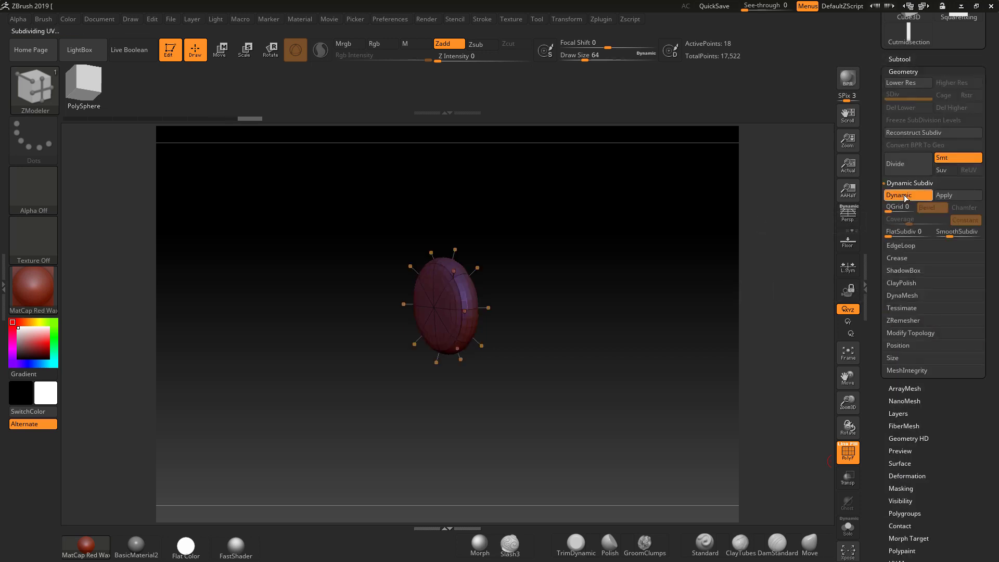
click(907, 195)
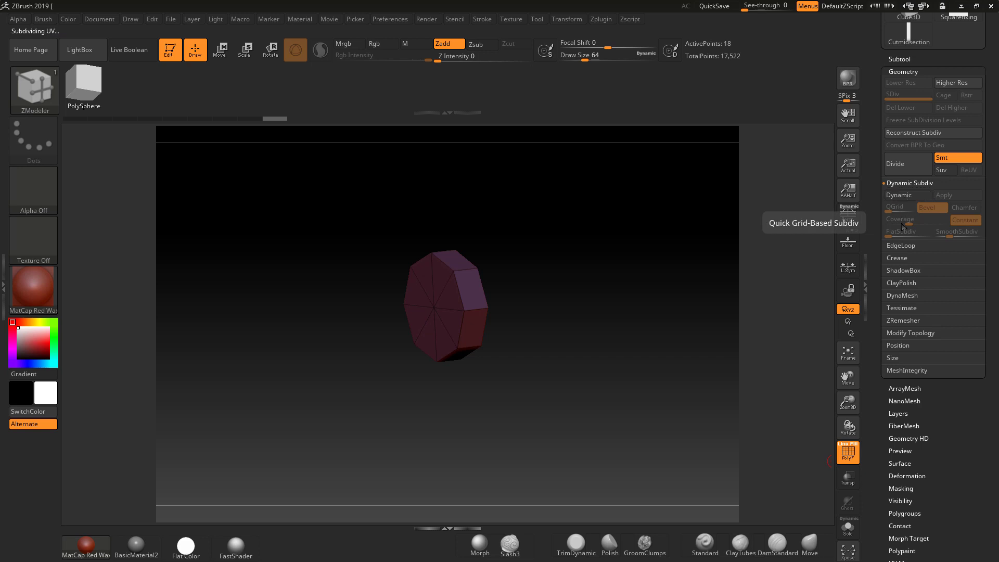
click(896, 207)
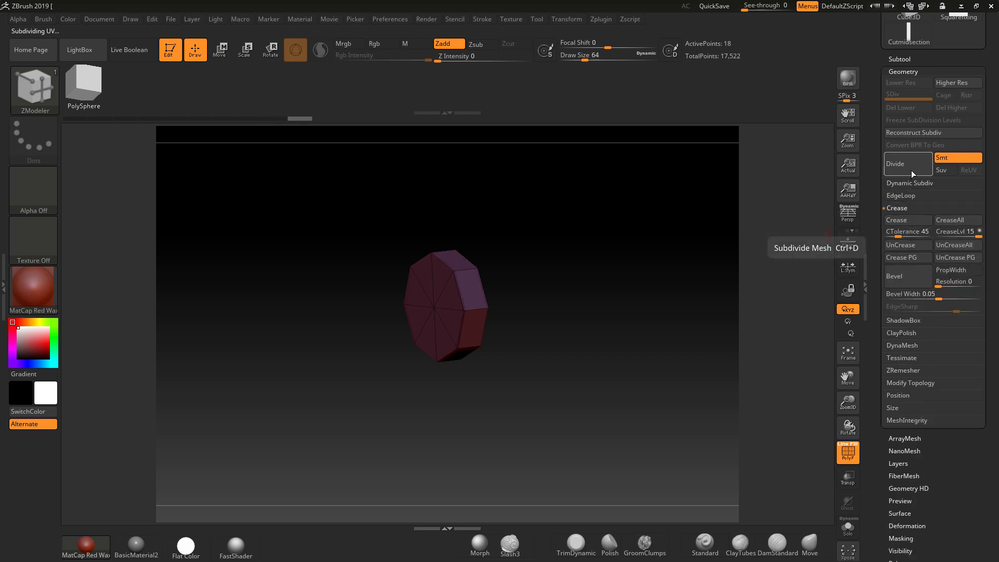
click(895, 163)
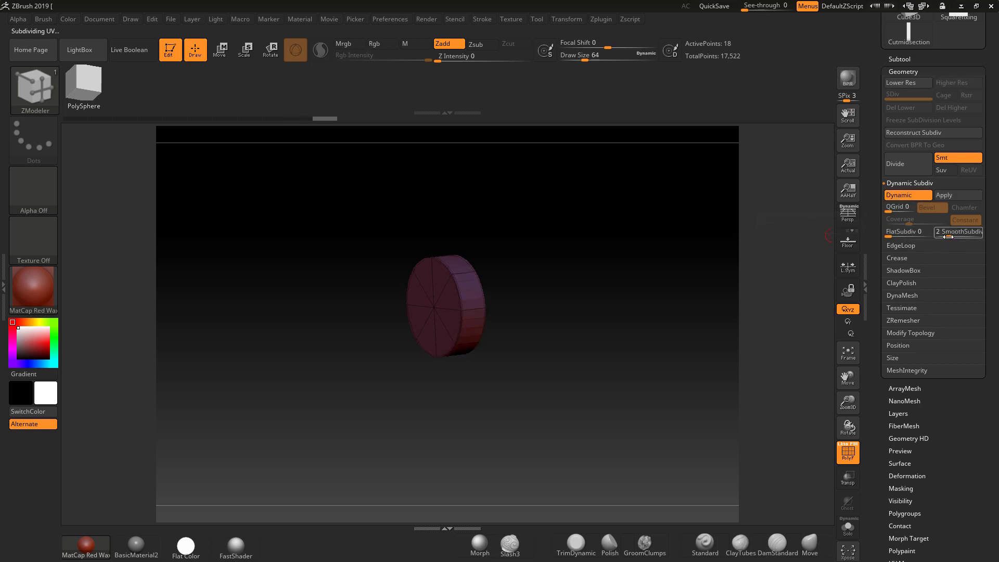
click(937, 231)
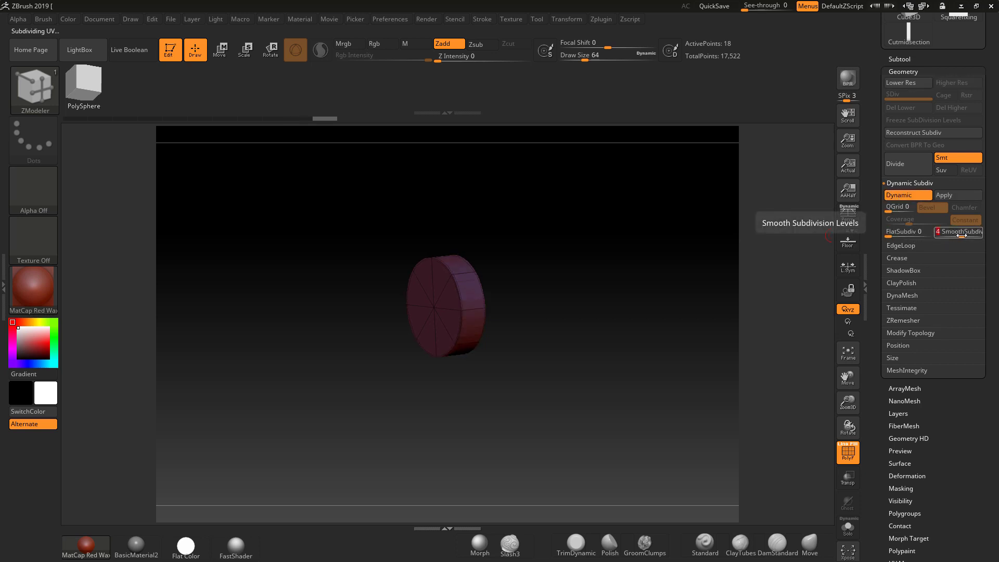
click(958, 231)
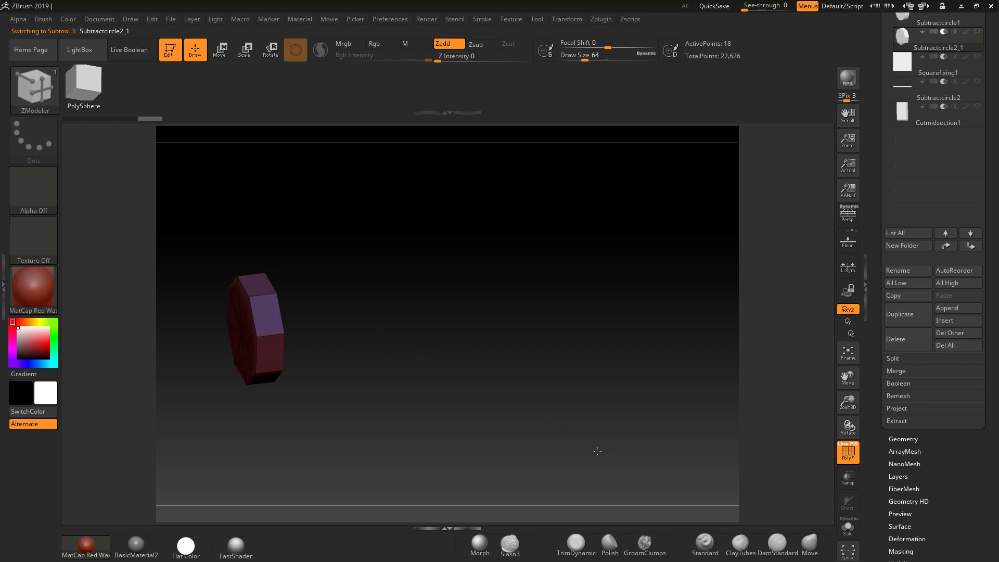
Insert an edge loop on the second cutter disc, crease its borders and enable Dynamic Subdiv
drag(597, 452, 556, 414)
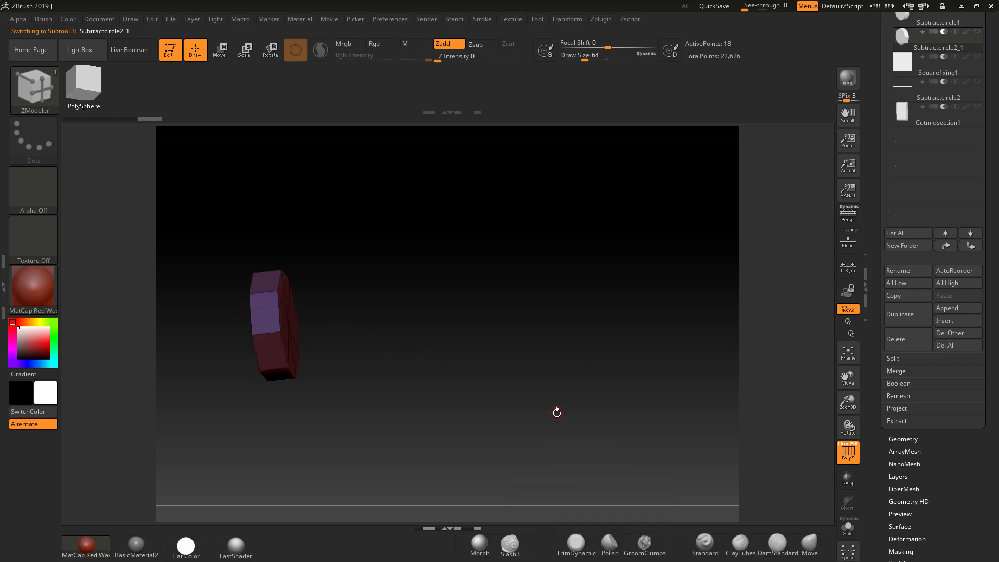
click(294, 50)
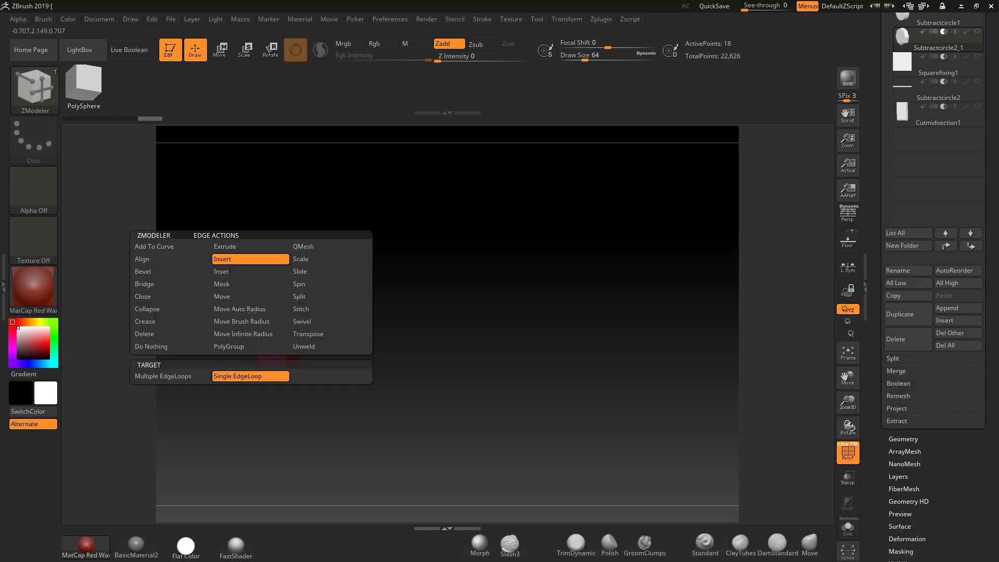
click(143, 272)
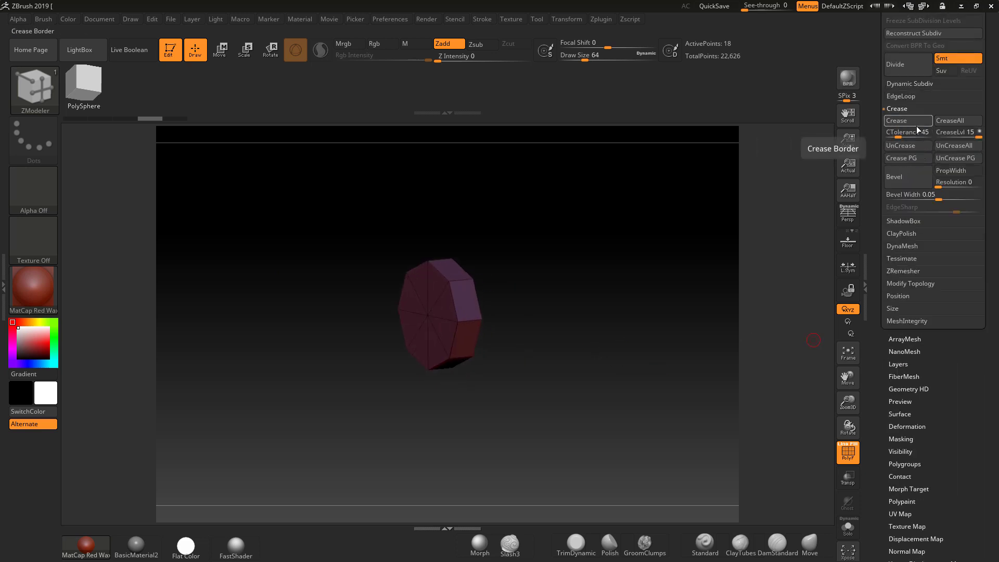
click(908, 146)
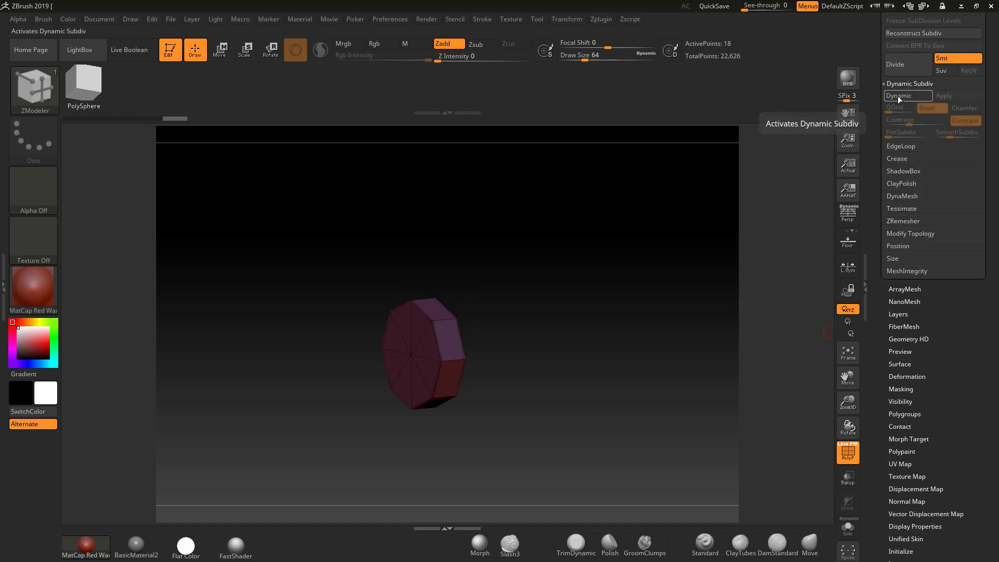
click(958, 132)
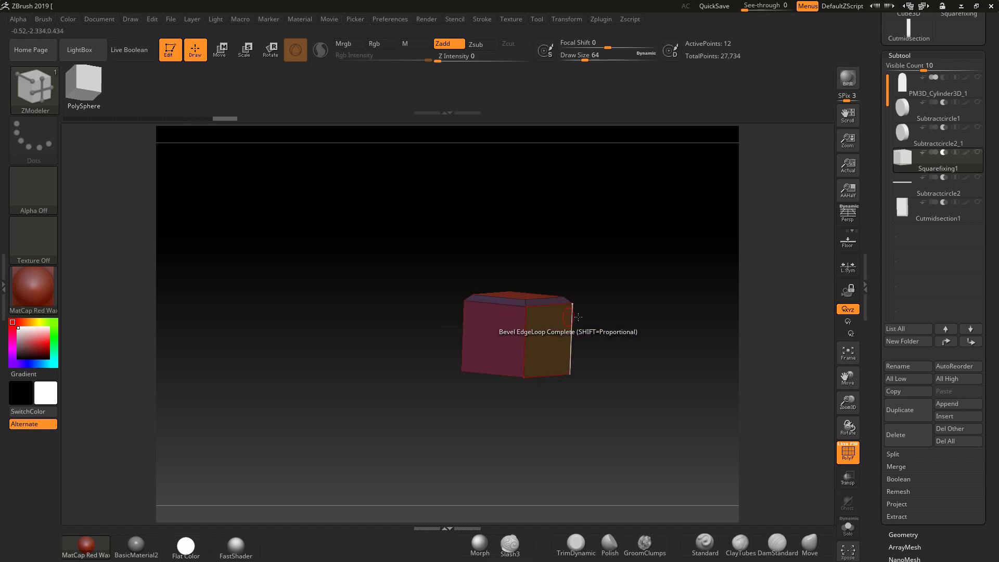
Bevel Squarefixing1's edge loop and bake Dynamic Subdiv into the block
click(269, 49)
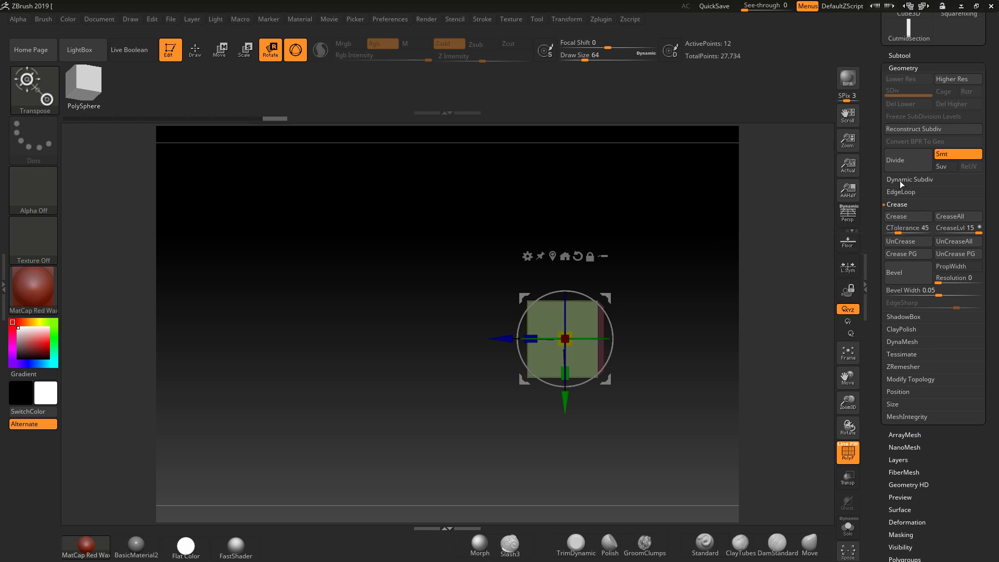
click(909, 179)
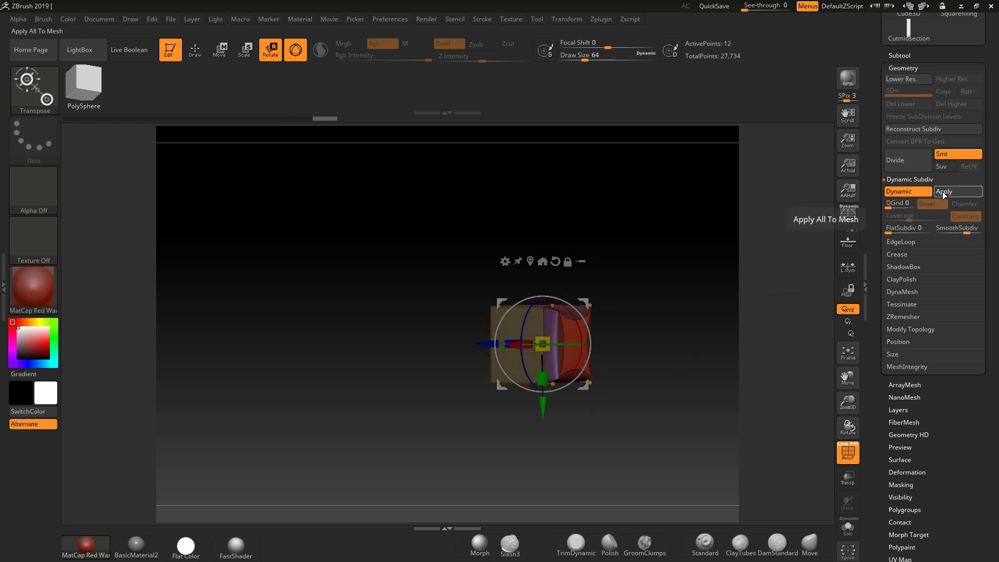
click(958, 192)
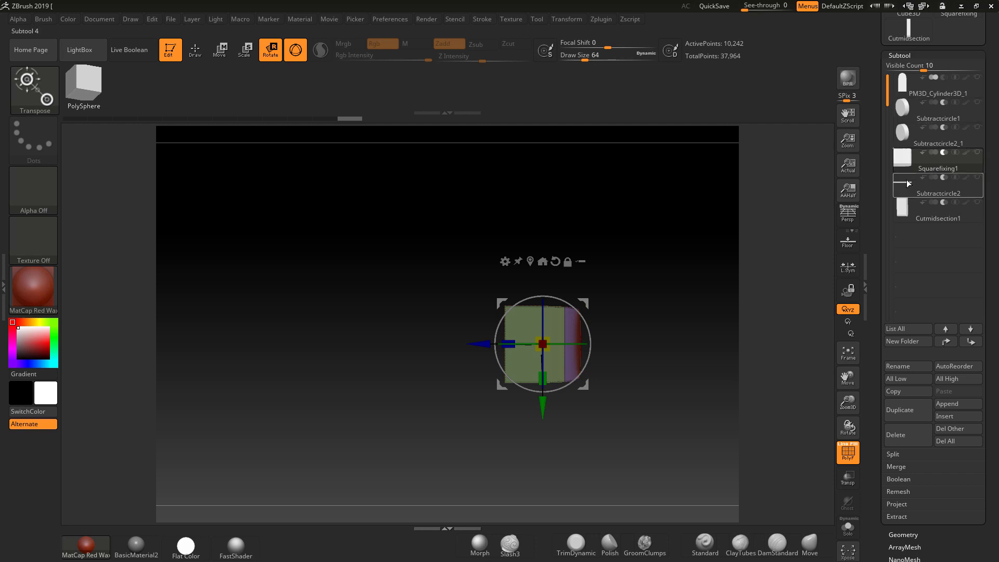
Crease Subtractcircle2's borders and bake smoothed subdivision into the rod
click(936, 194)
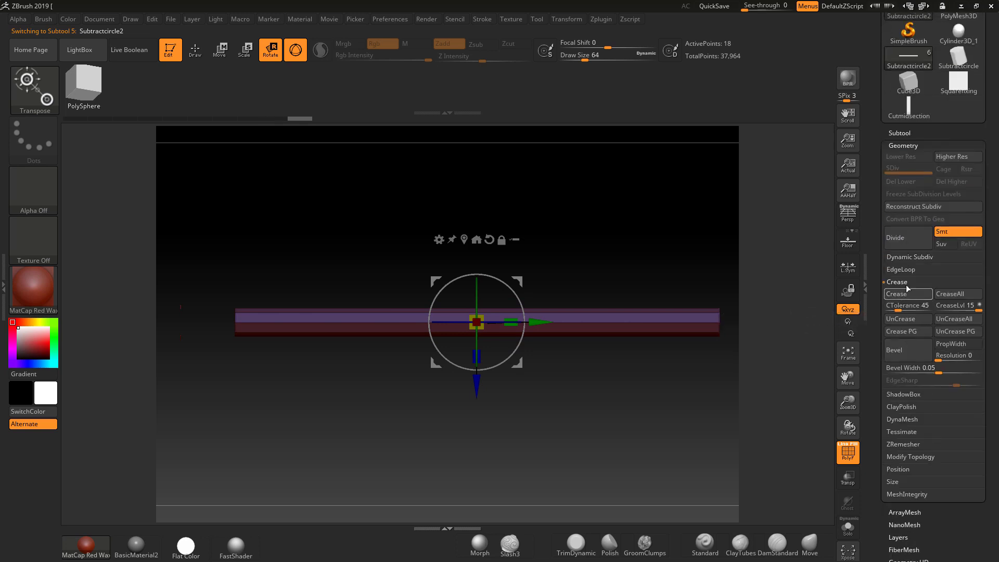
click(909, 257)
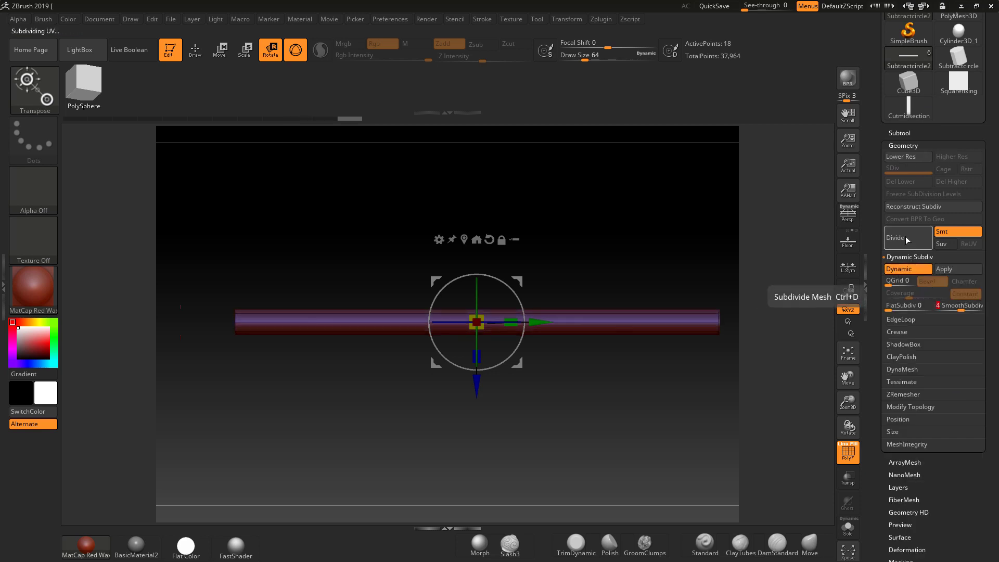
click(895, 237)
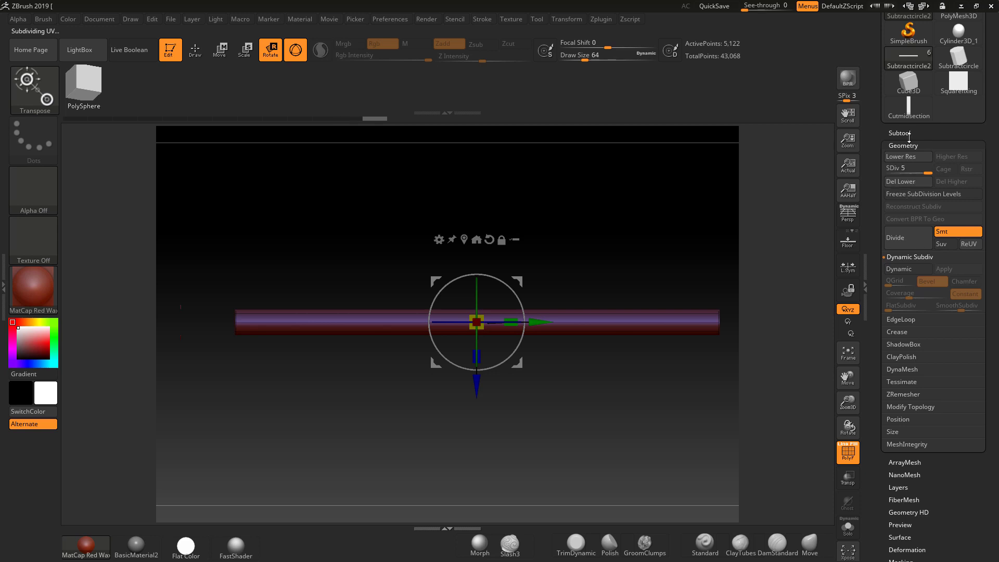
Crease Cutmidsection along its polygroup borders and enable Dynamic Subdiv
click(936, 288)
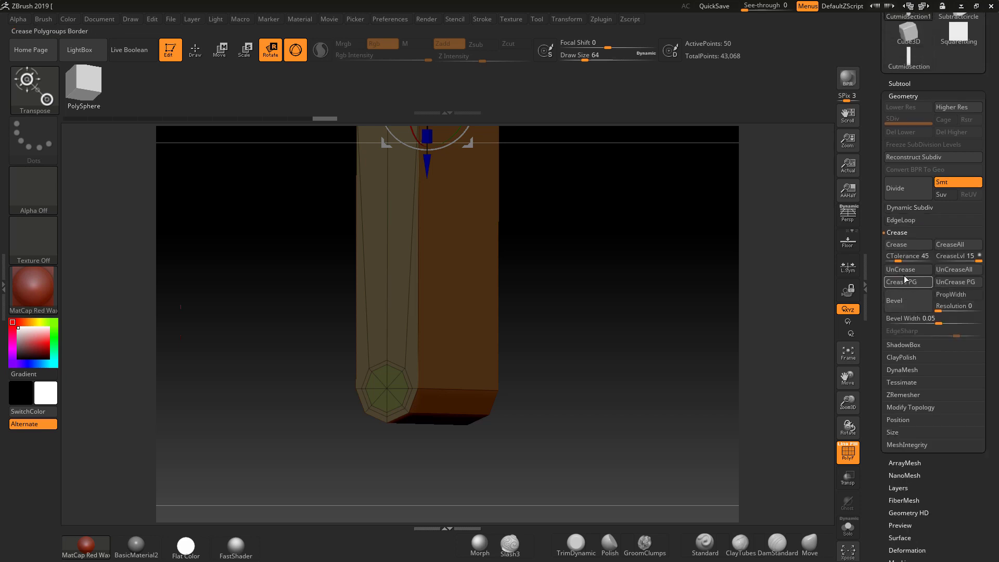
click(907, 282)
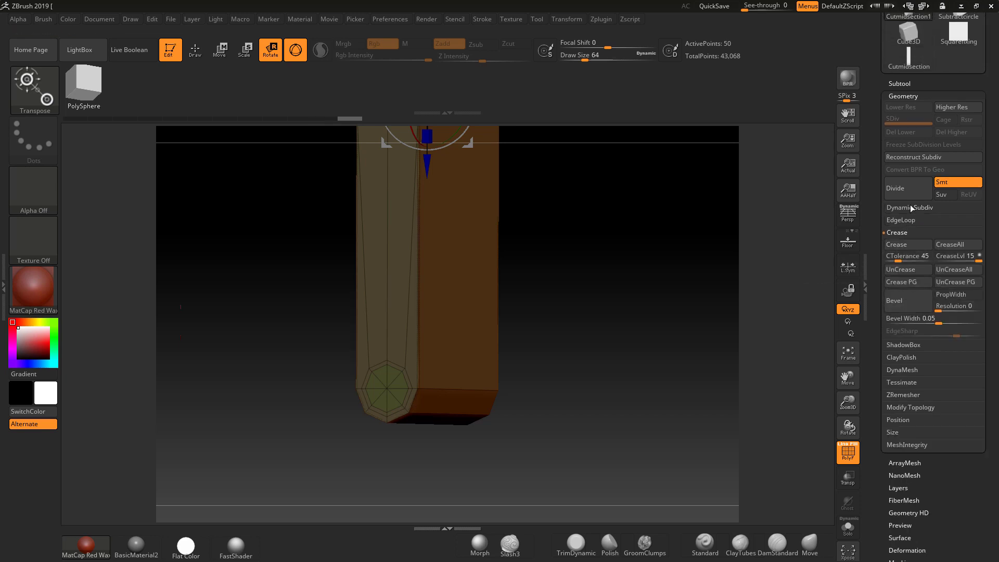
click(910, 207)
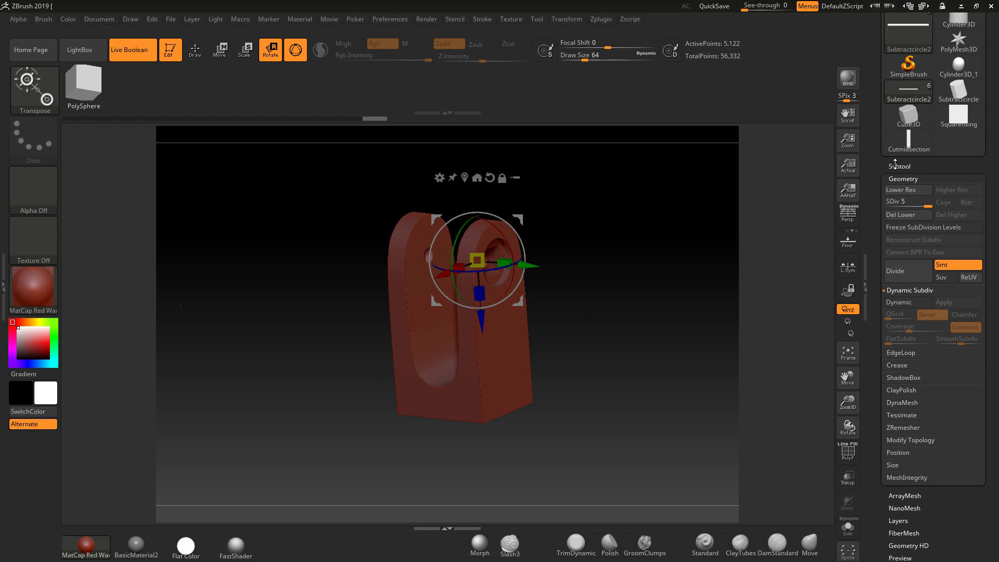
Select Squarefixing1 in the subtool list and check the live boolean U-shaped bracket
click(938, 279)
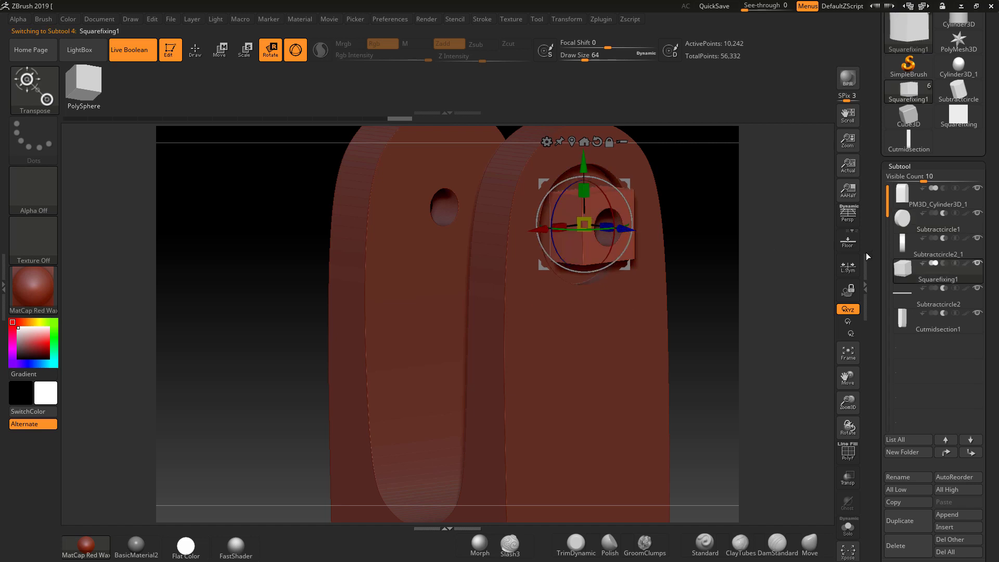
drag(586, 228, 628, 229)
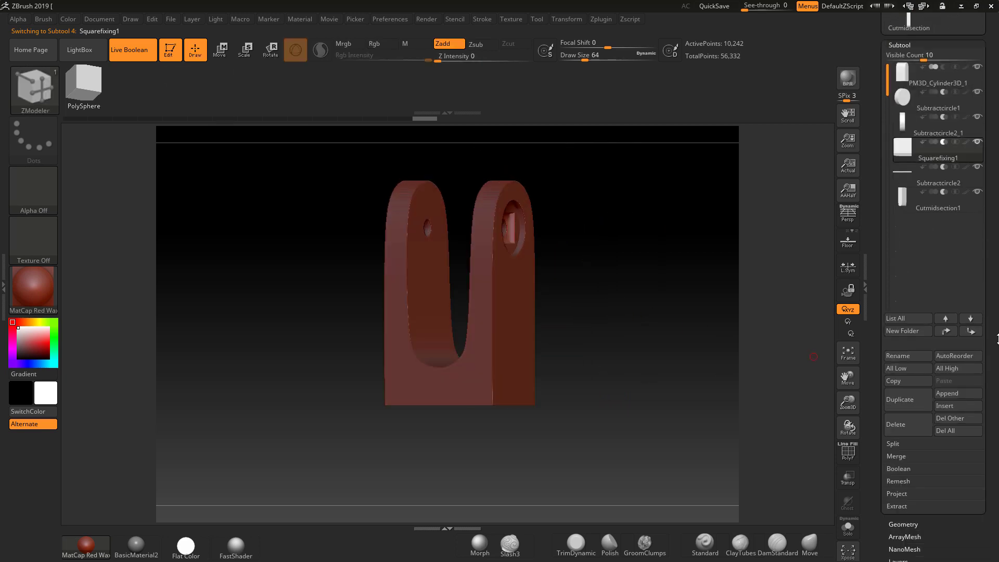
Run Make Boolean Mesh to bake the parts into one merged bracket
click(898, 469)
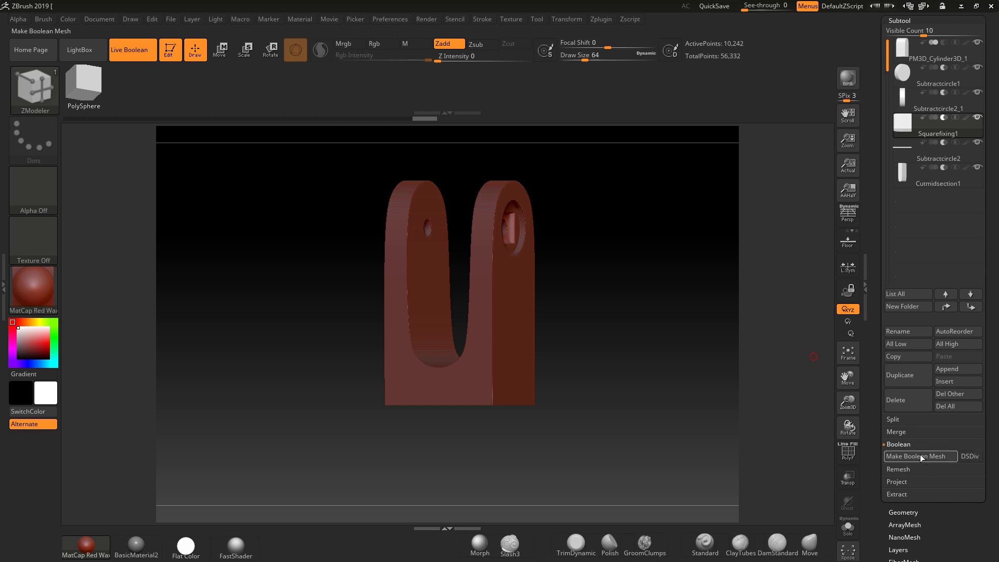
click(919, 456)
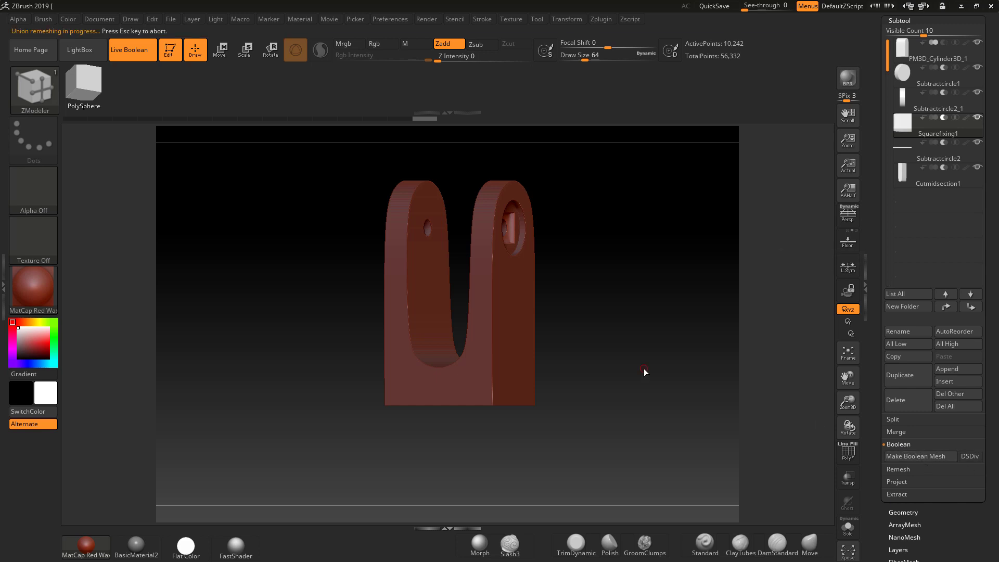
mouse_move(646, 365)
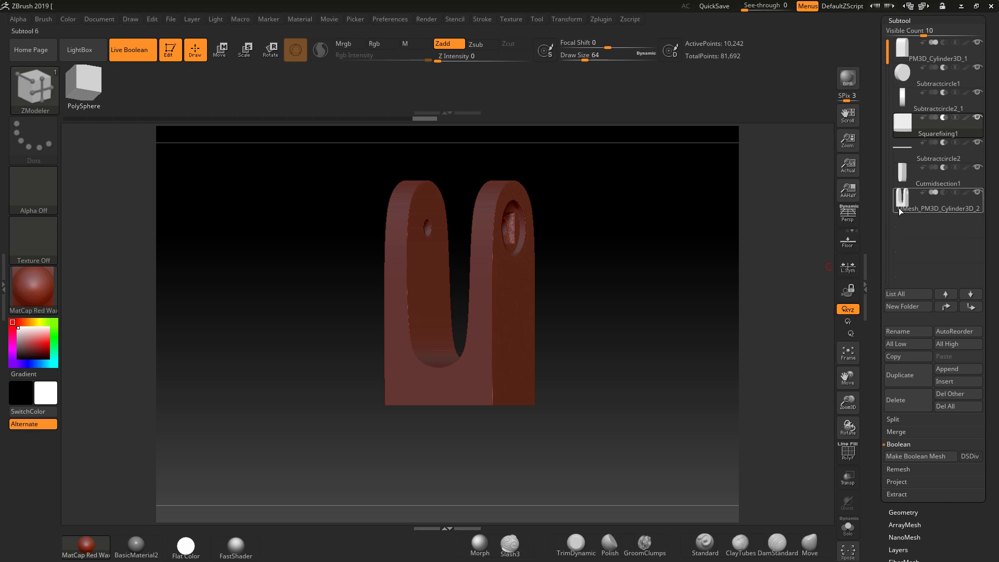
Create a CREATIONASSETS subtool folder and gather the source parts into it
click(936, 58)
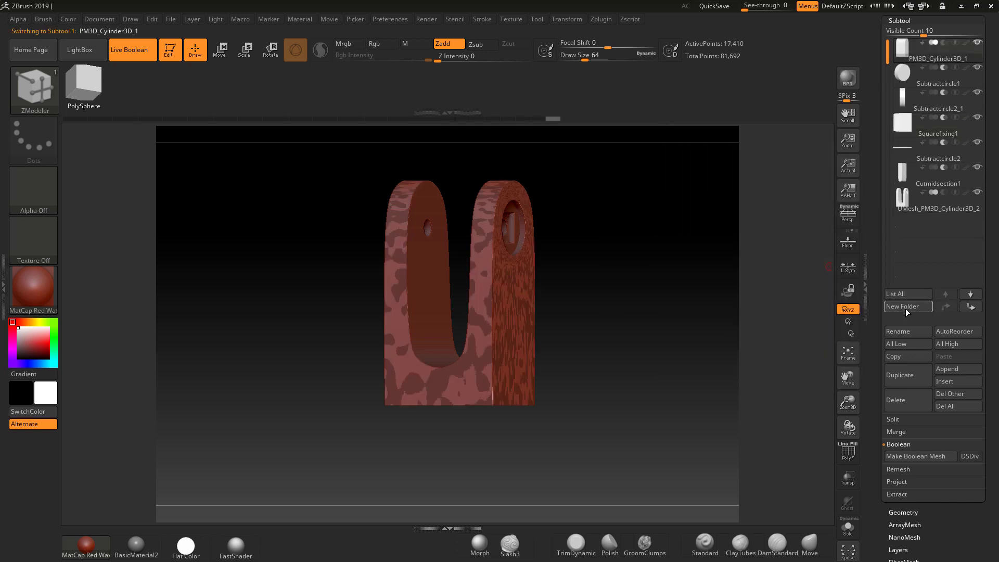
click(907, 306)
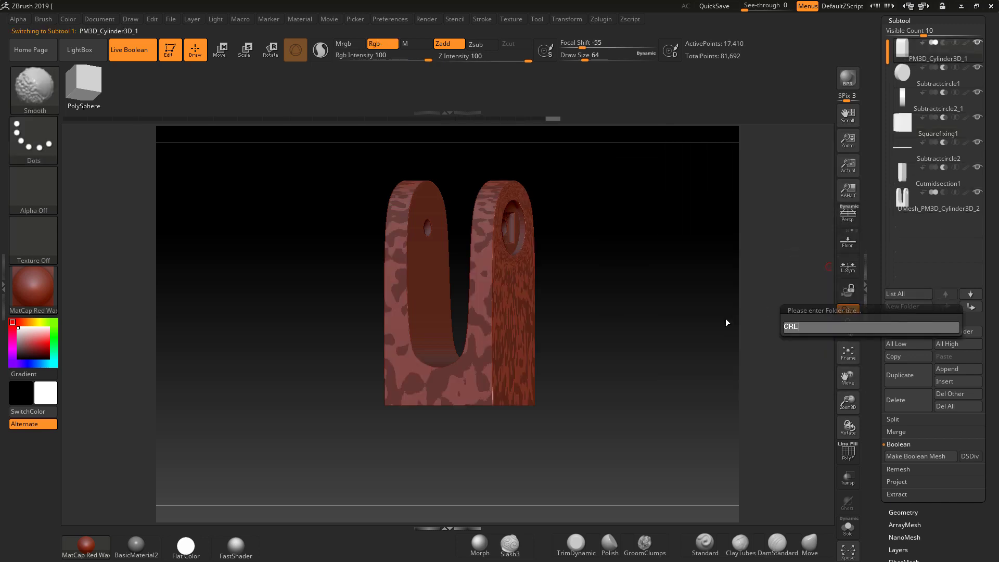
text(ATIONASSRE)
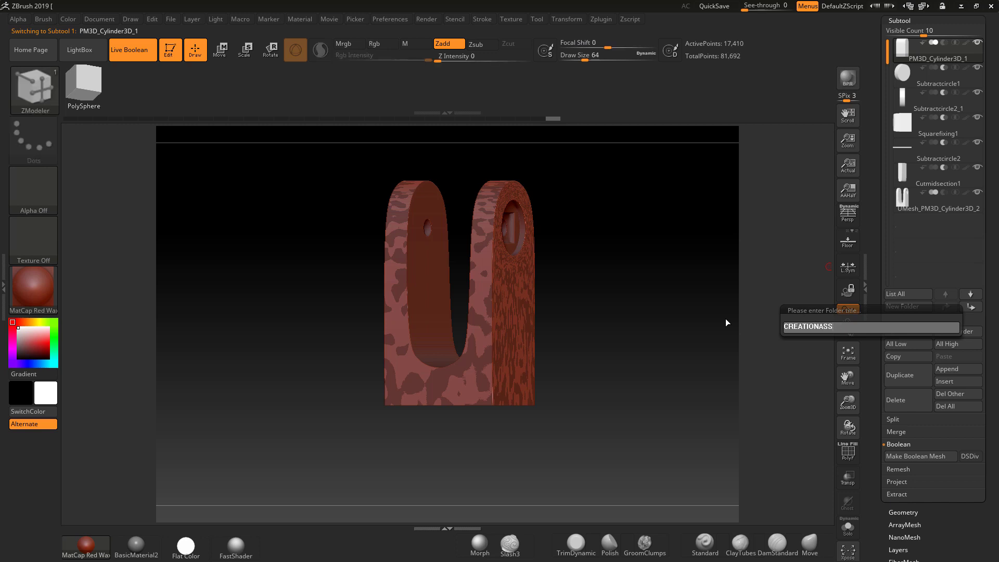
text(ETS)
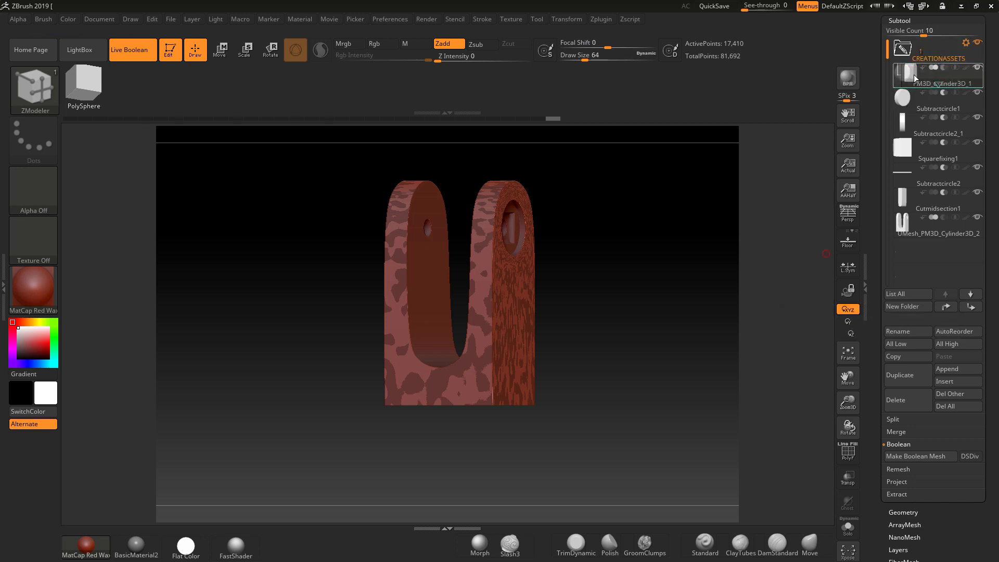
click(936, 125)
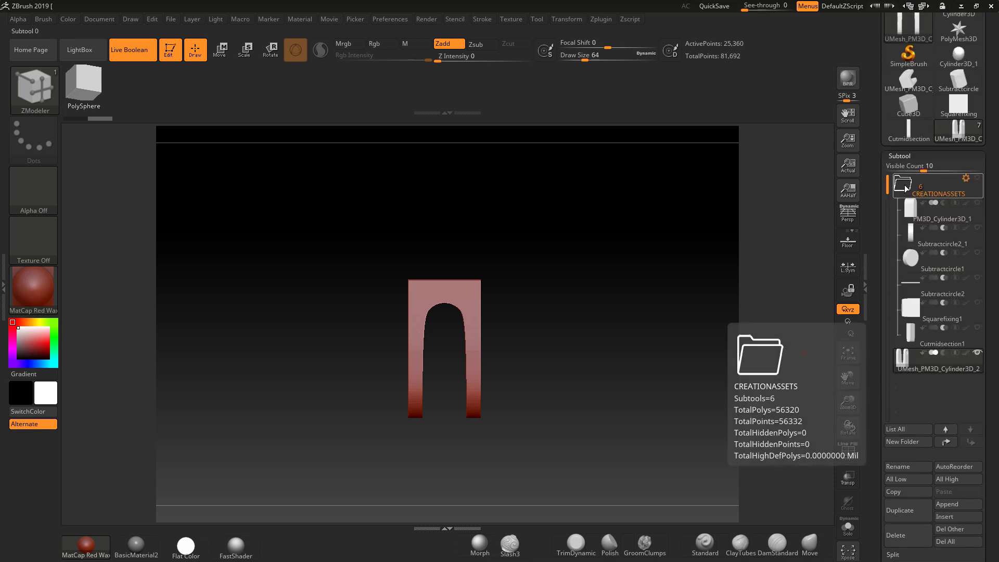
Duplicate the Subtractcircle1 hole cutter to add a second cutter, Subtractcircle2_2
click(942, 261)
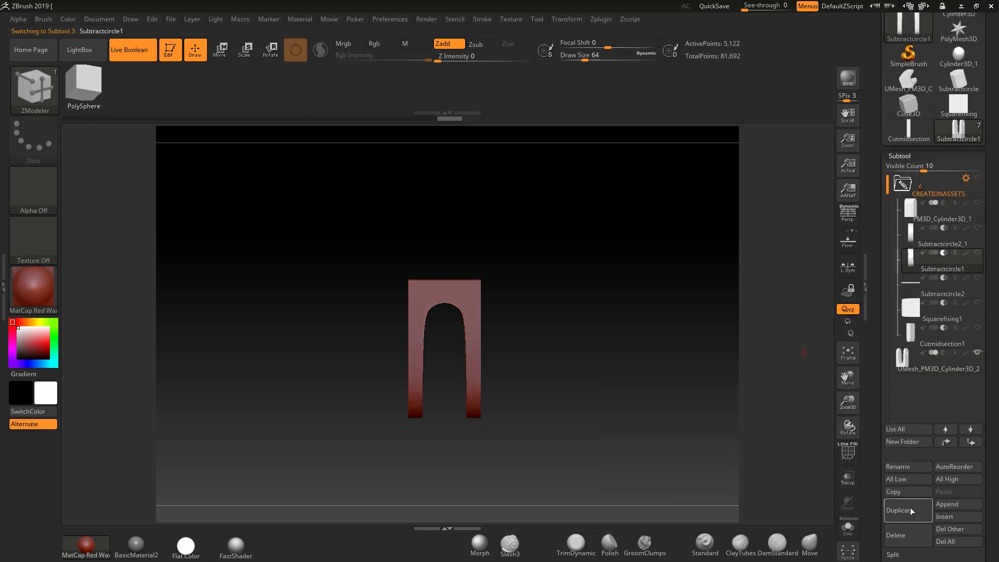
click(902, 510)
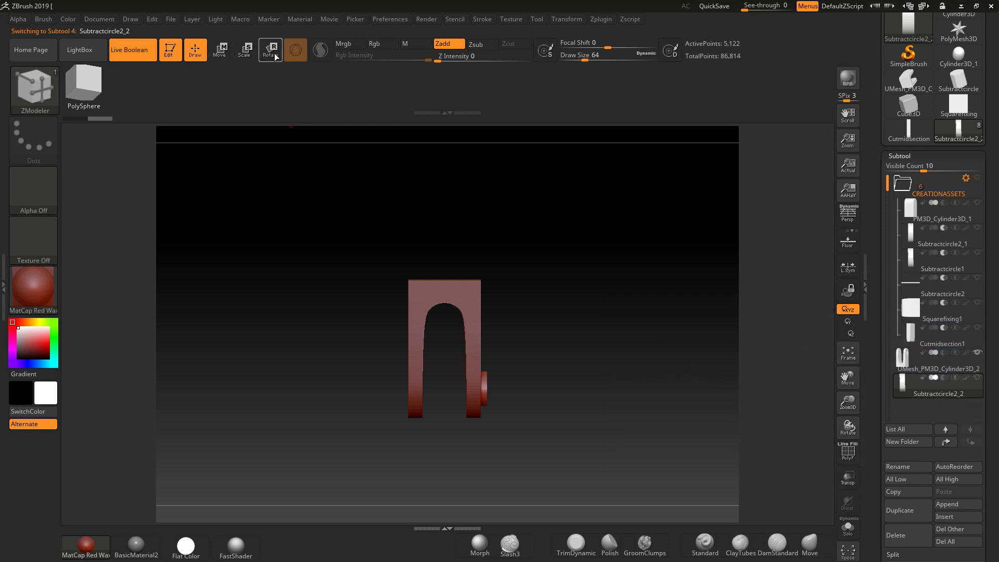
click(268, 50)
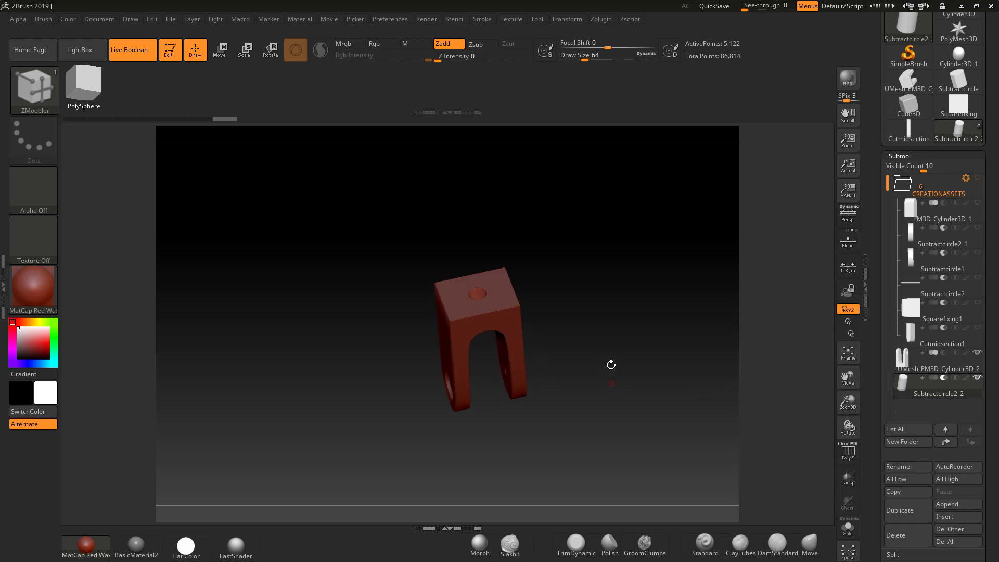
drag(610, 365, 633, 372)
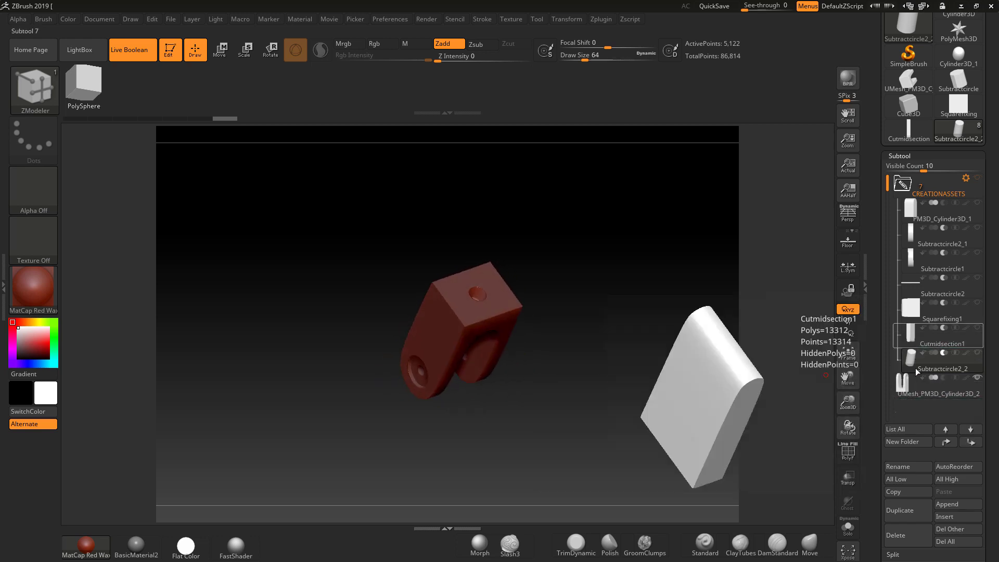
Delete the old merged boolean mesh UMesh_PM3D_Cylinder3D_2, leaving seven parts in CREATIONASSETS
click(937, 214)
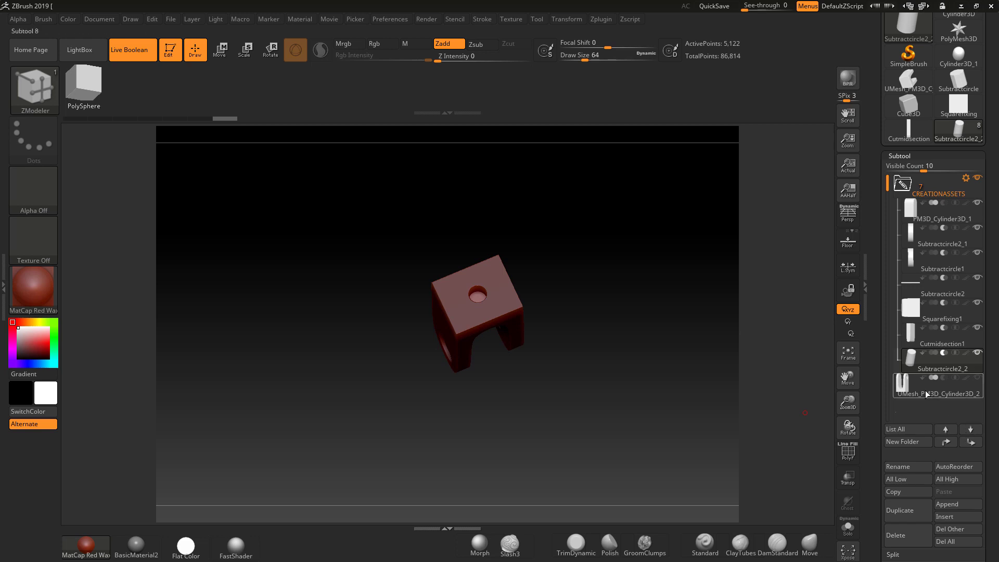
click(894, 535)
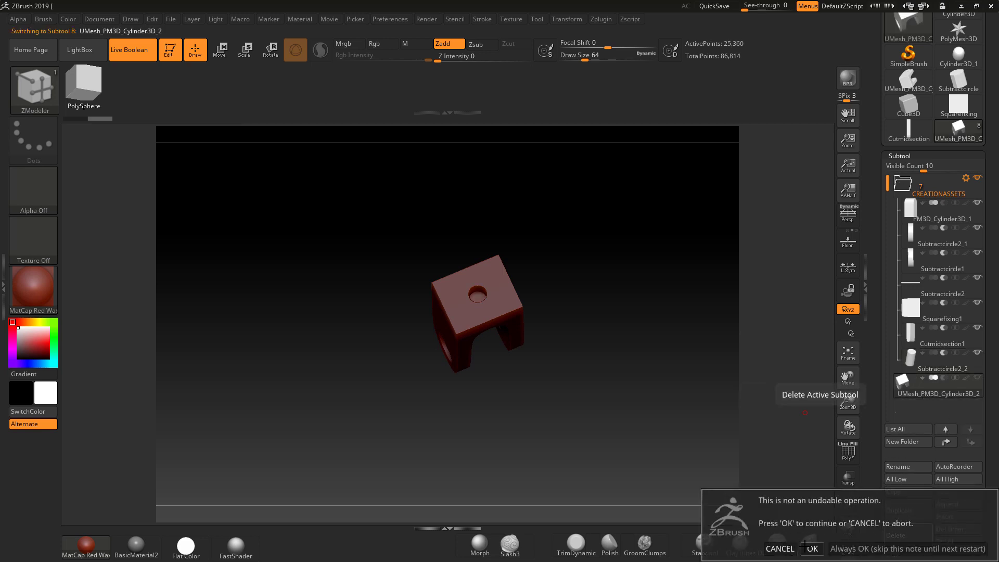
click(812, 549)
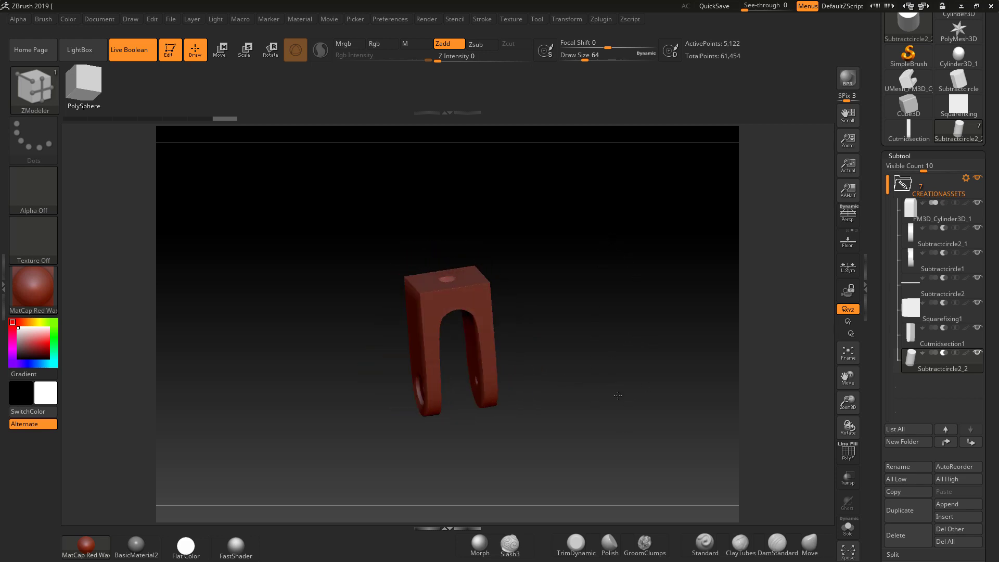
Bake a new merged boolean mesh UMesh_PM3D_Cylinder3D_3 and show its PolyF wireframe
click(920, 468)
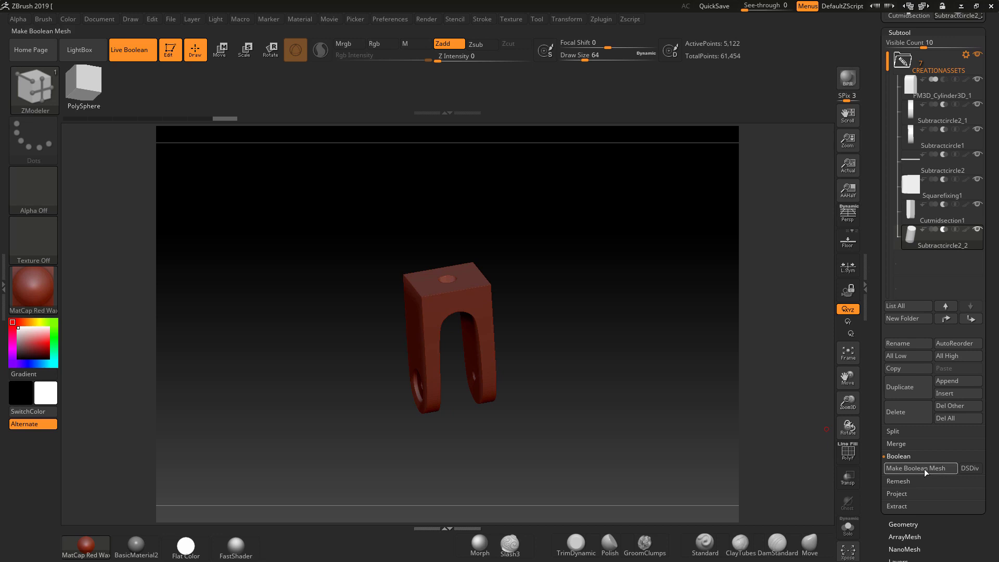
click(919, 468)
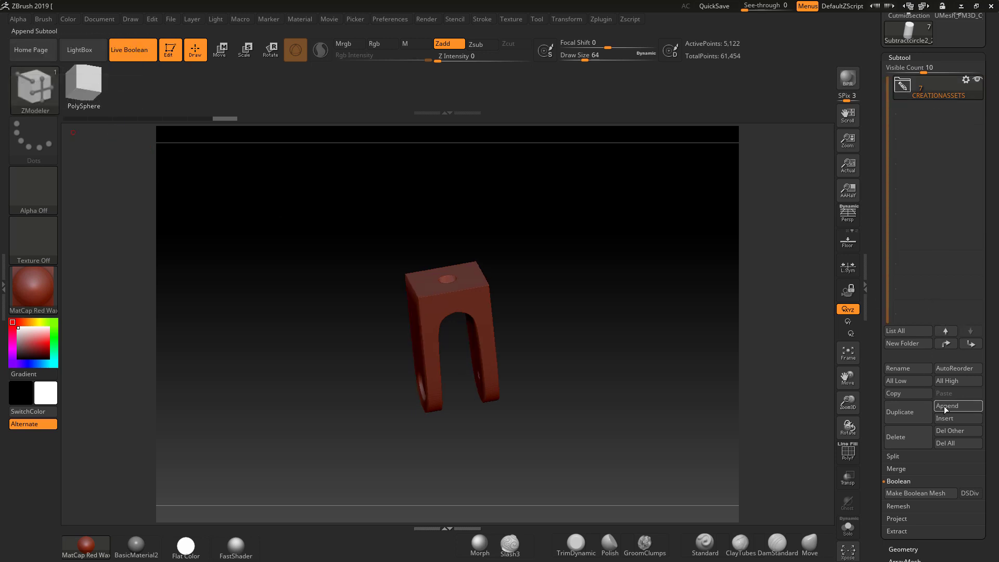
click(957, 406)
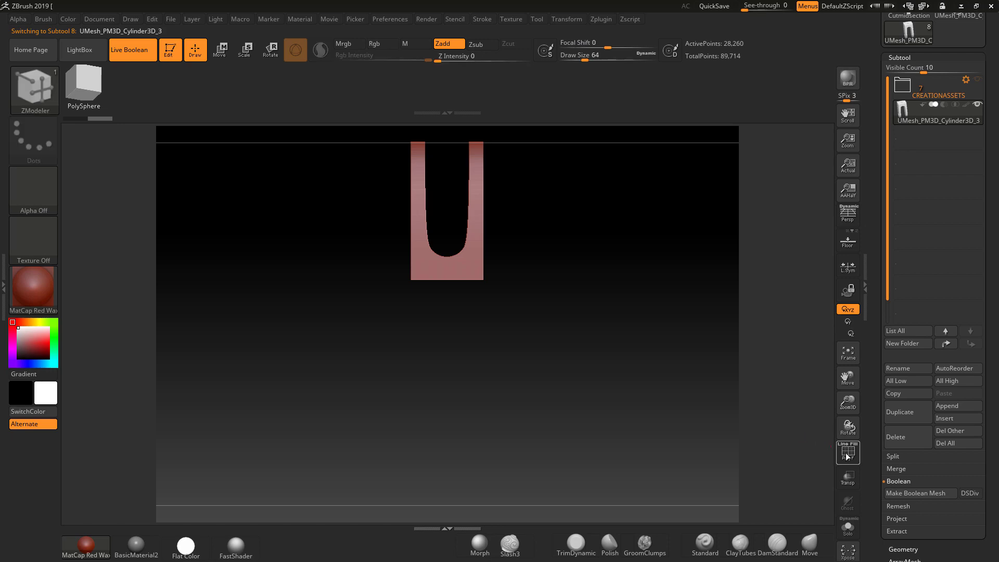
click(847, 453)
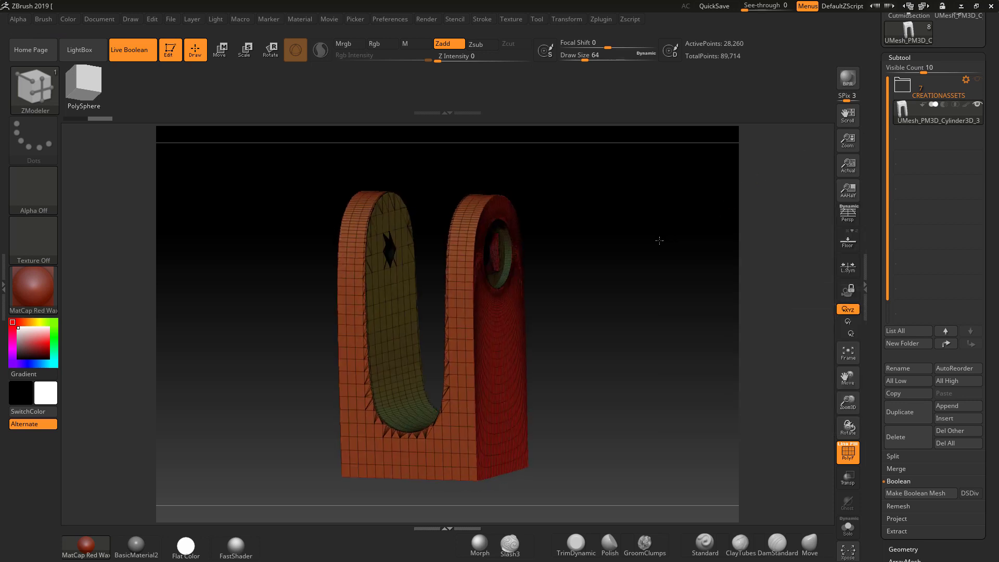
Pre-process and decimate the merged UMesh with Decimation Master to about 6,000 points
click(600, 19)
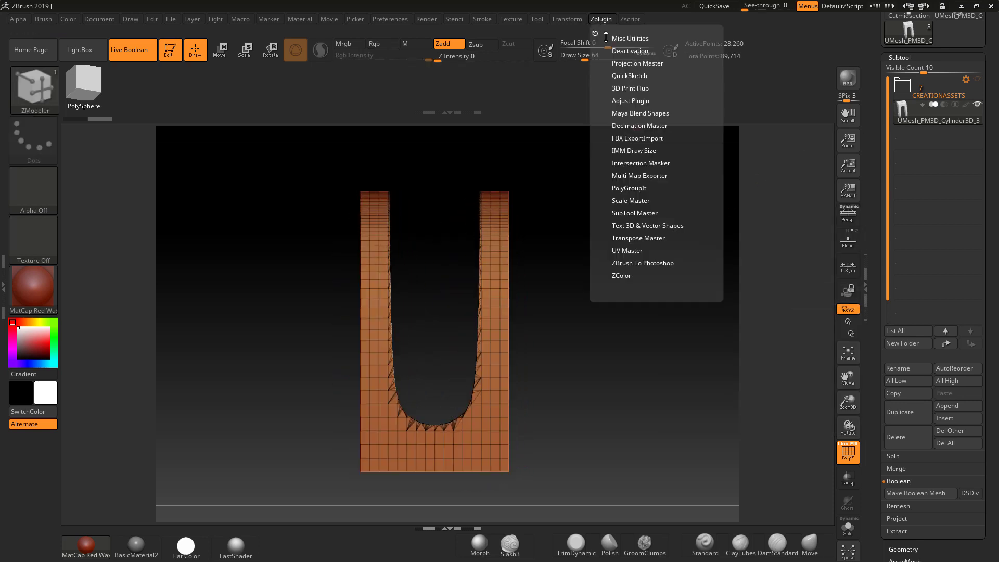
click(640, 126)
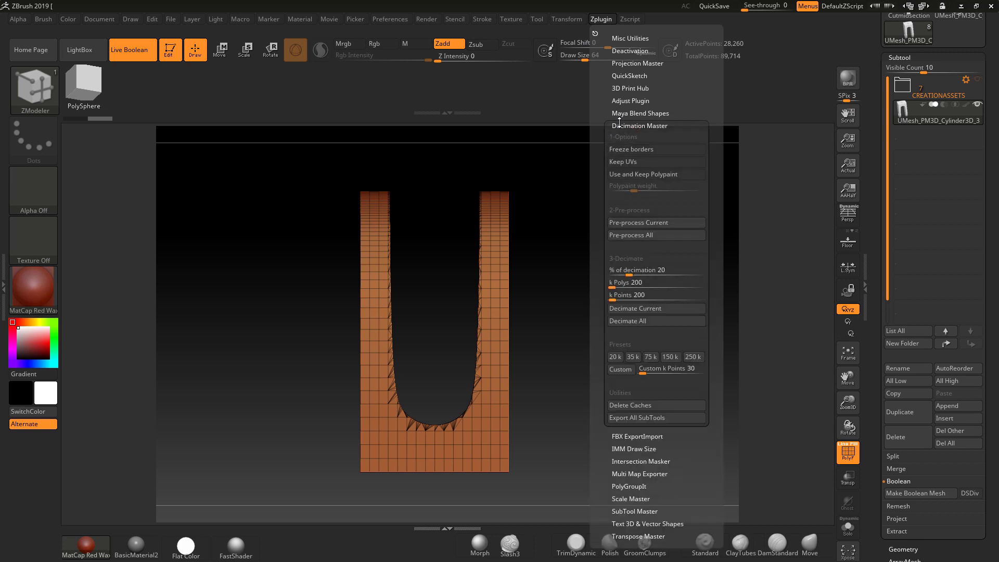
mouse_move(655, 222)
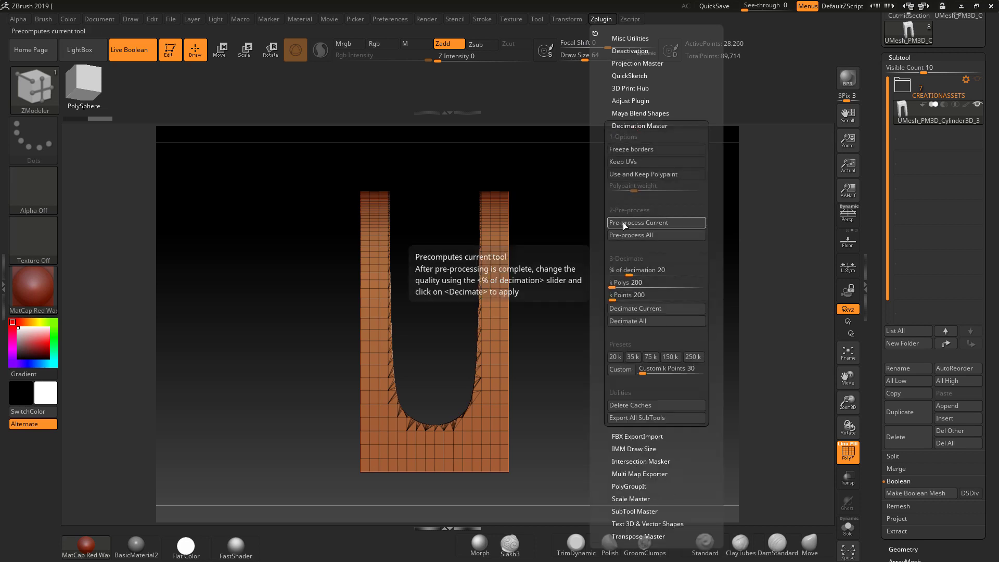
click(623, 223)
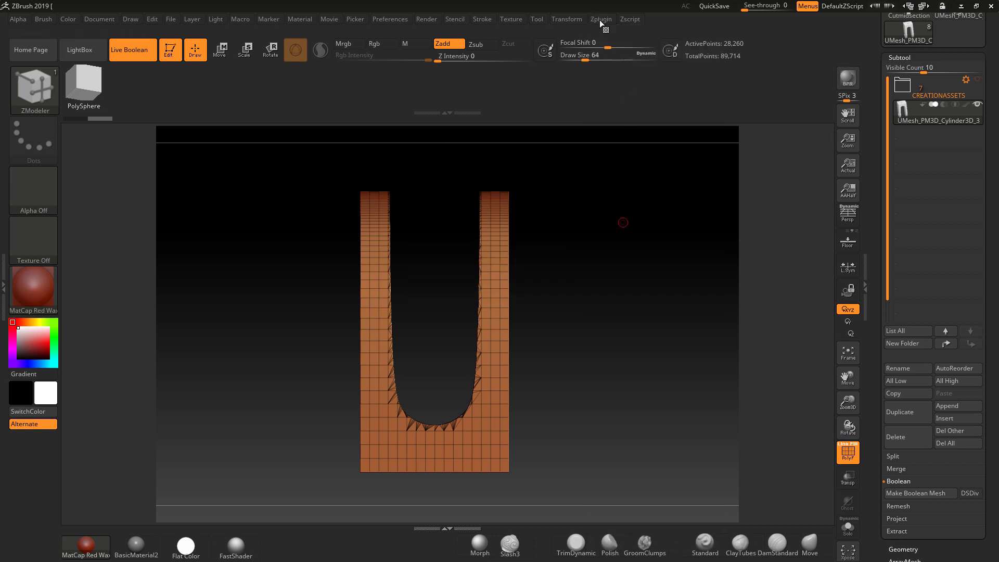
click(601, 18)
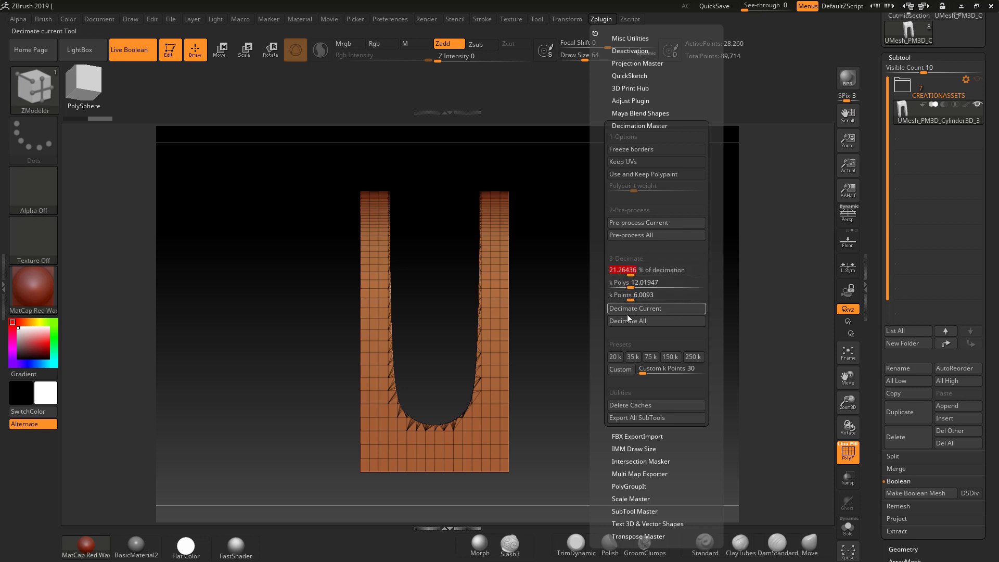
click(634, 308)
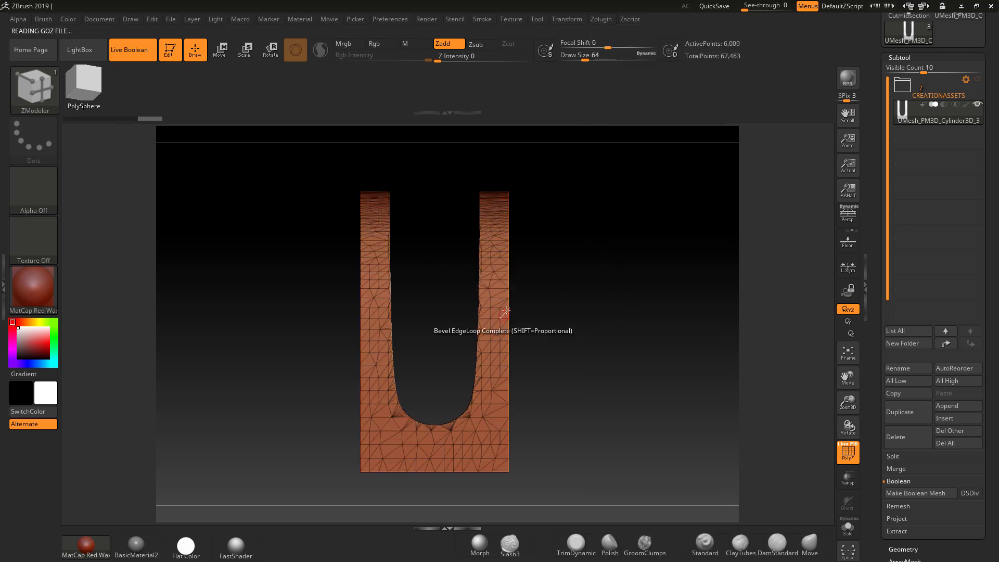